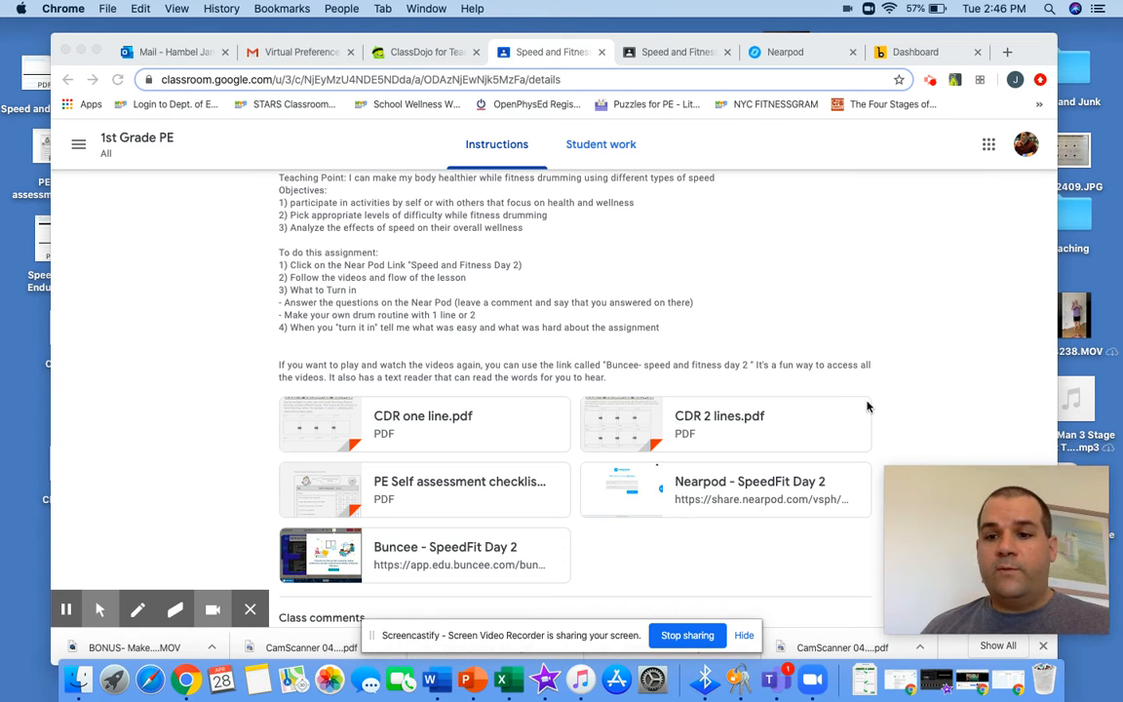
mouse_move(505, 554)
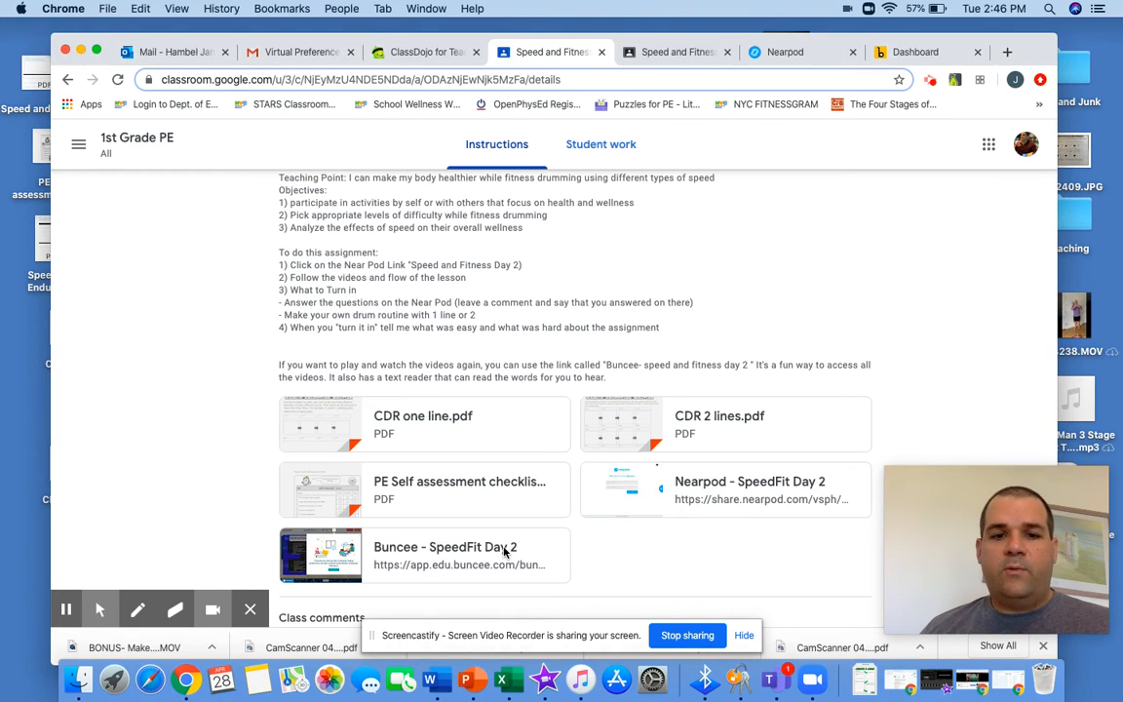
Open the 'Buncee - SpeedFit Day 2' attachment from the 1st Grade PE assignment.
left_click(444, 546)
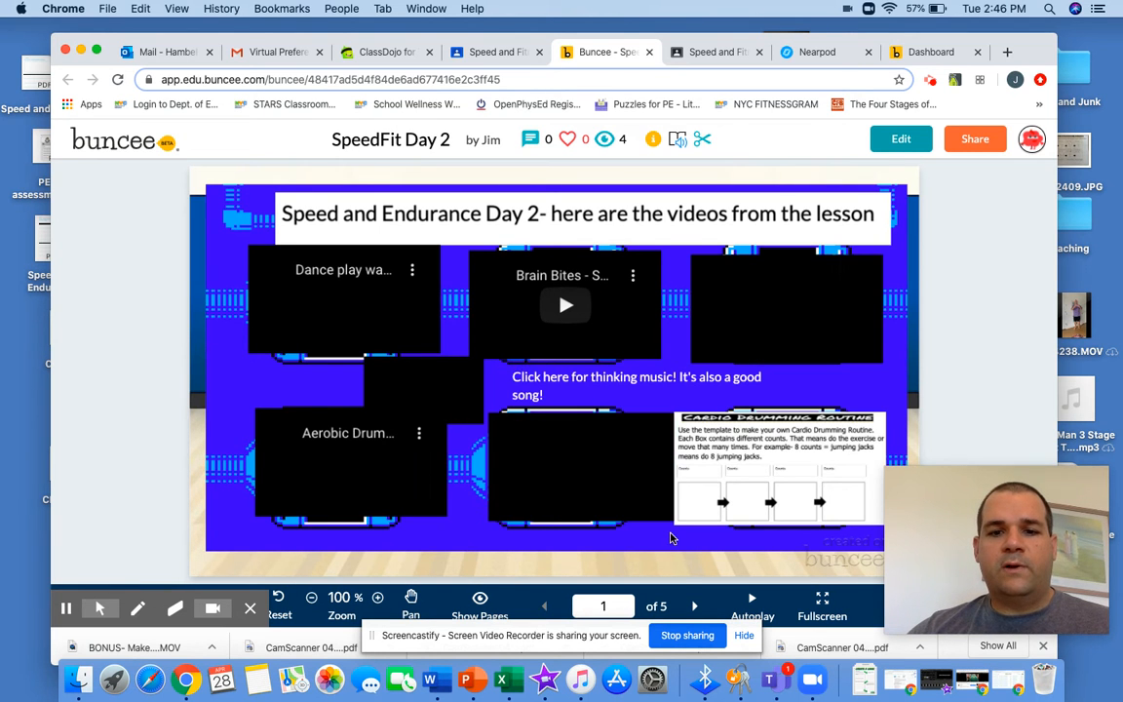
Page through the SpeedFit Day 2 Buncee slides to slide 4, then return to the Classroom assignment.
left_click(695, 599)
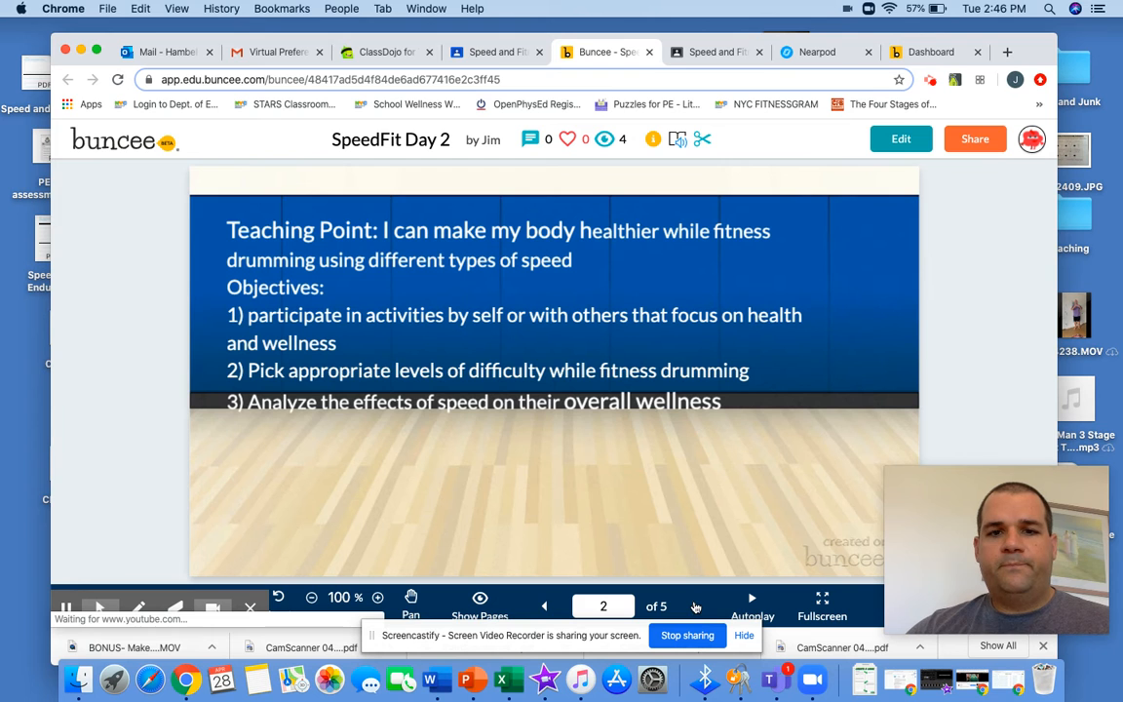
left_click(223, 211)
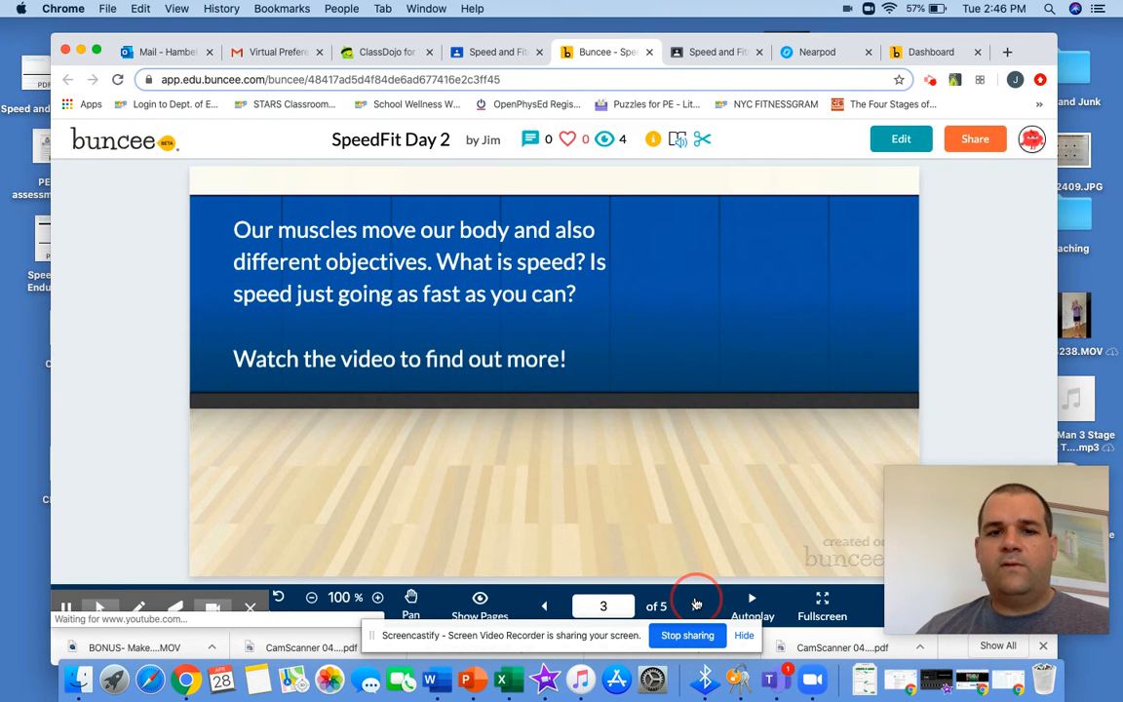
left_click(694, 601)
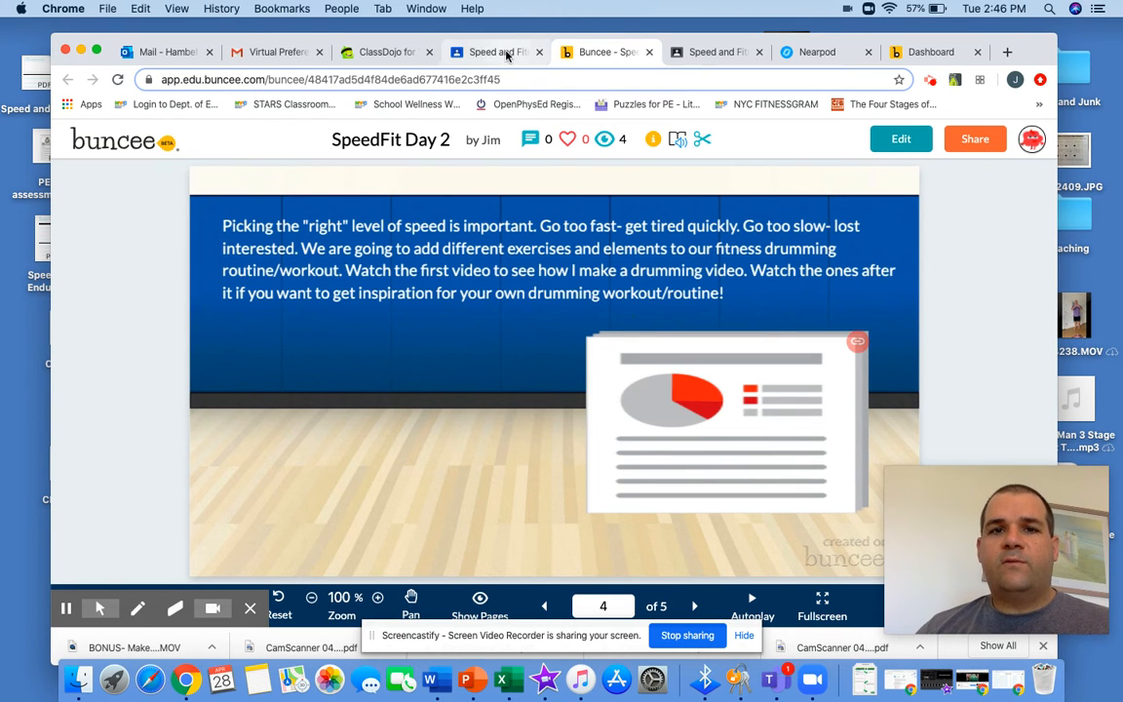
left_click(492, 51)
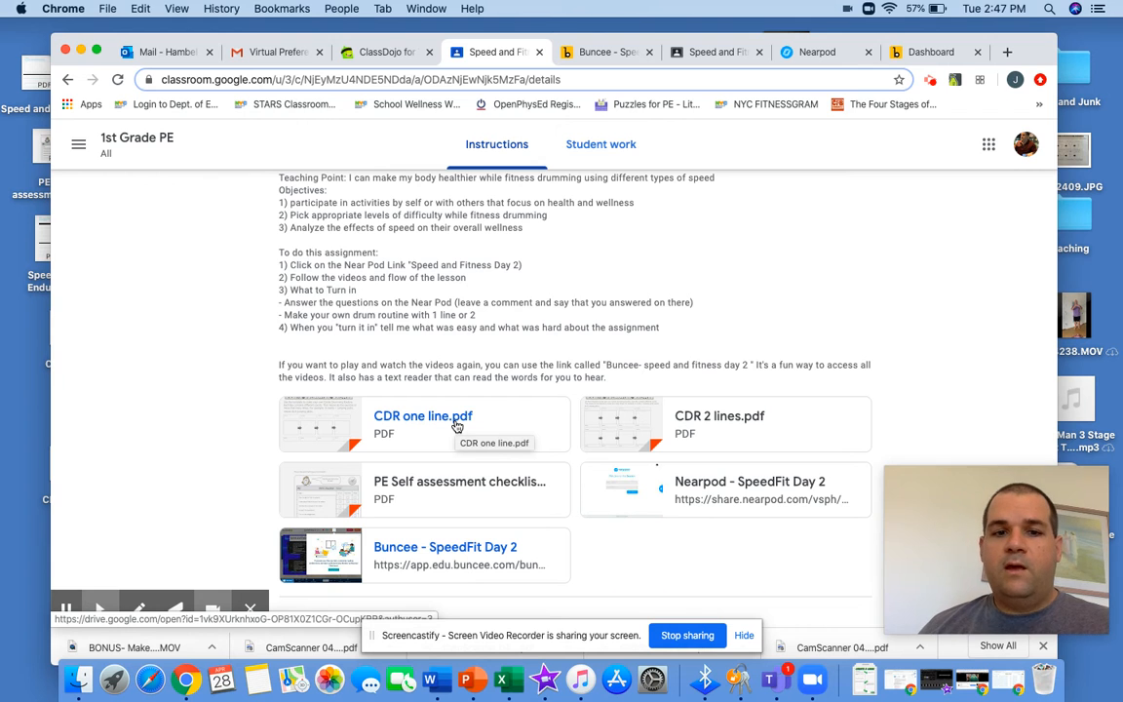
mouse_move(452, 495)
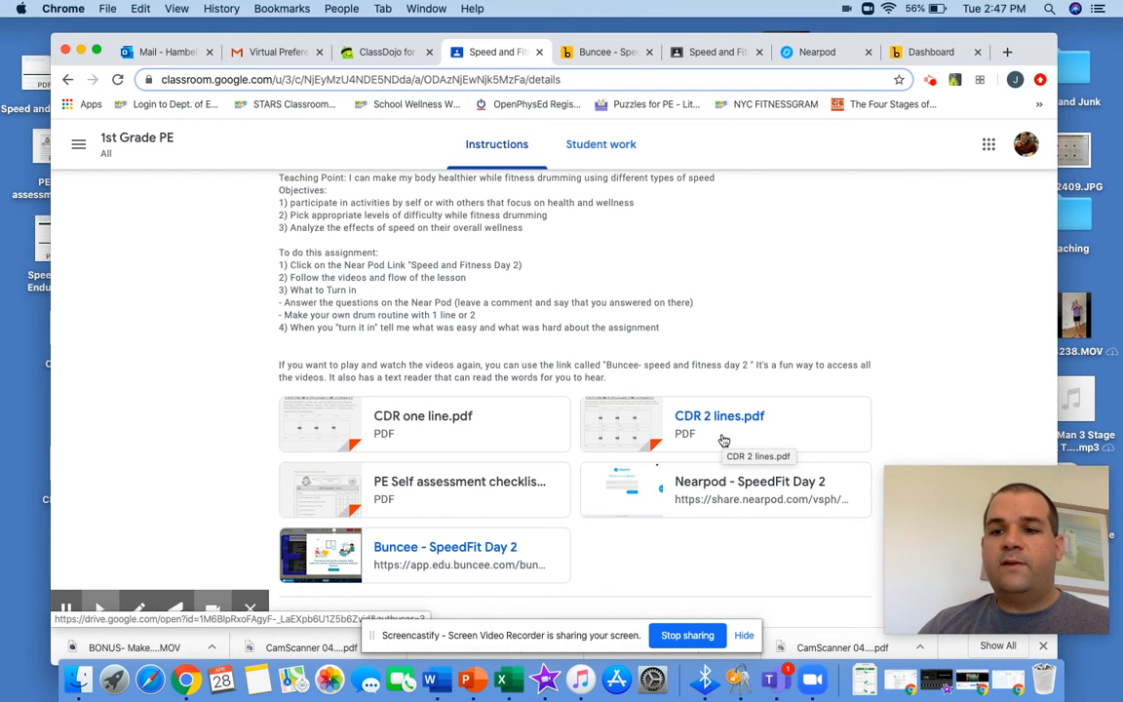
Open the 'CDR 2 lines.pdf' attachment from the assignment.
left_click(749, 481)
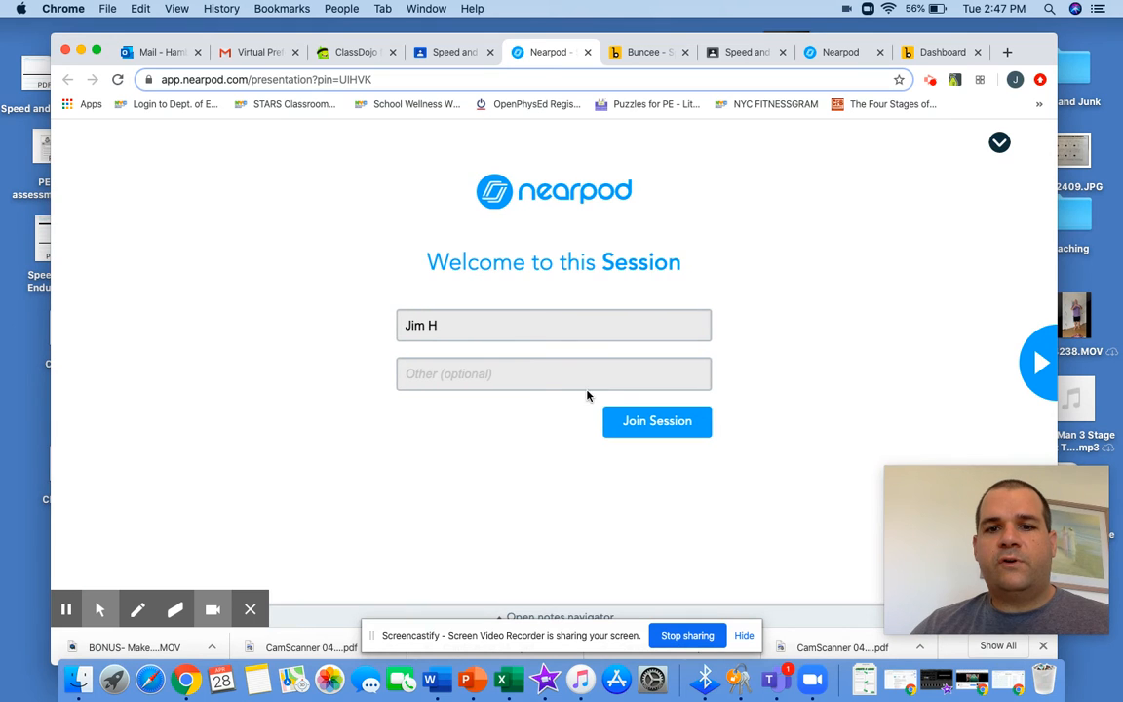
Join the Nearpod SpeedFit session under the name 'Mr. H'.
double_click(421, 326)
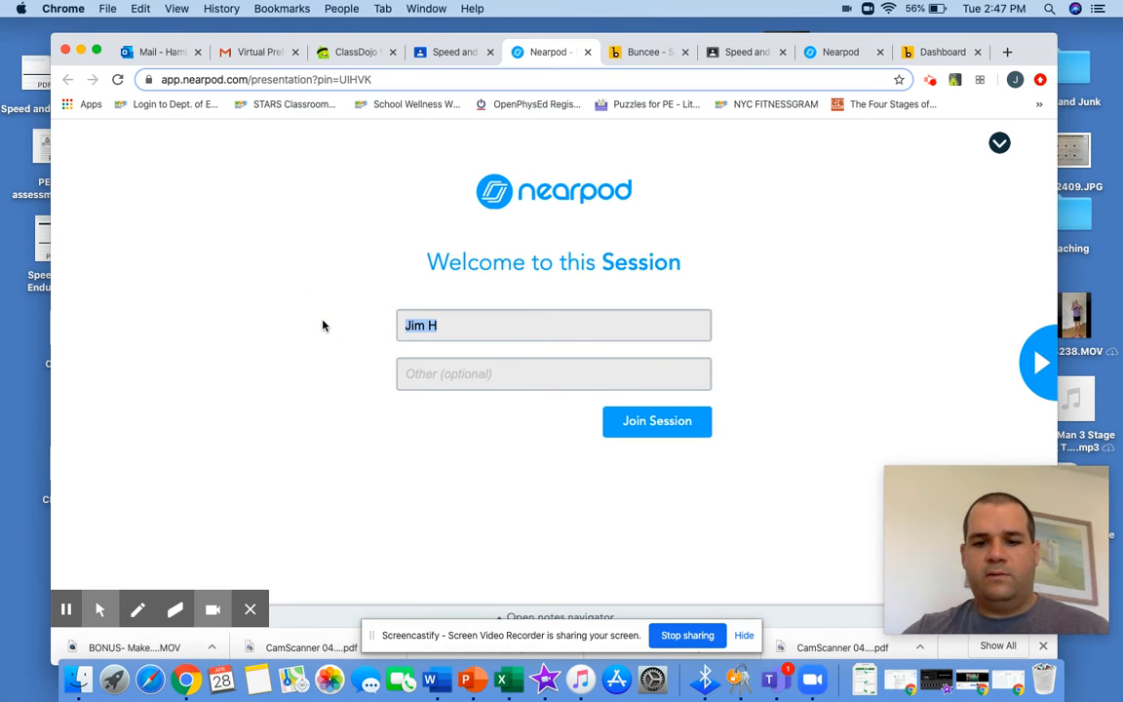
type("Mr. H")
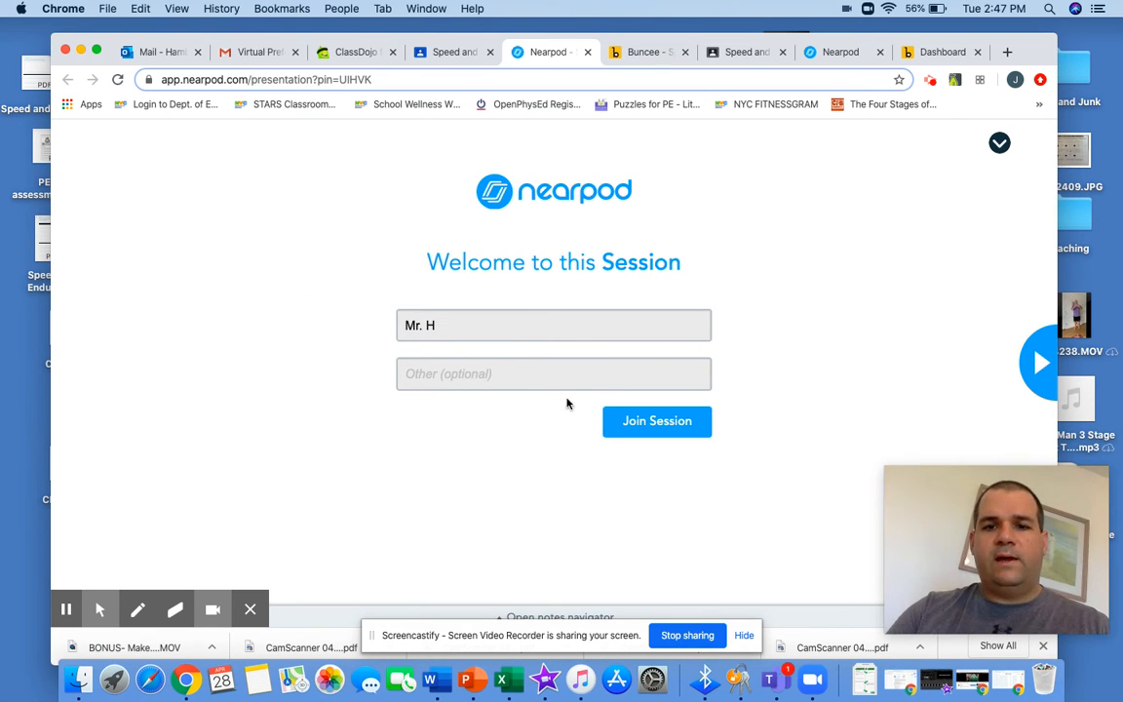
left_click(657, 421)
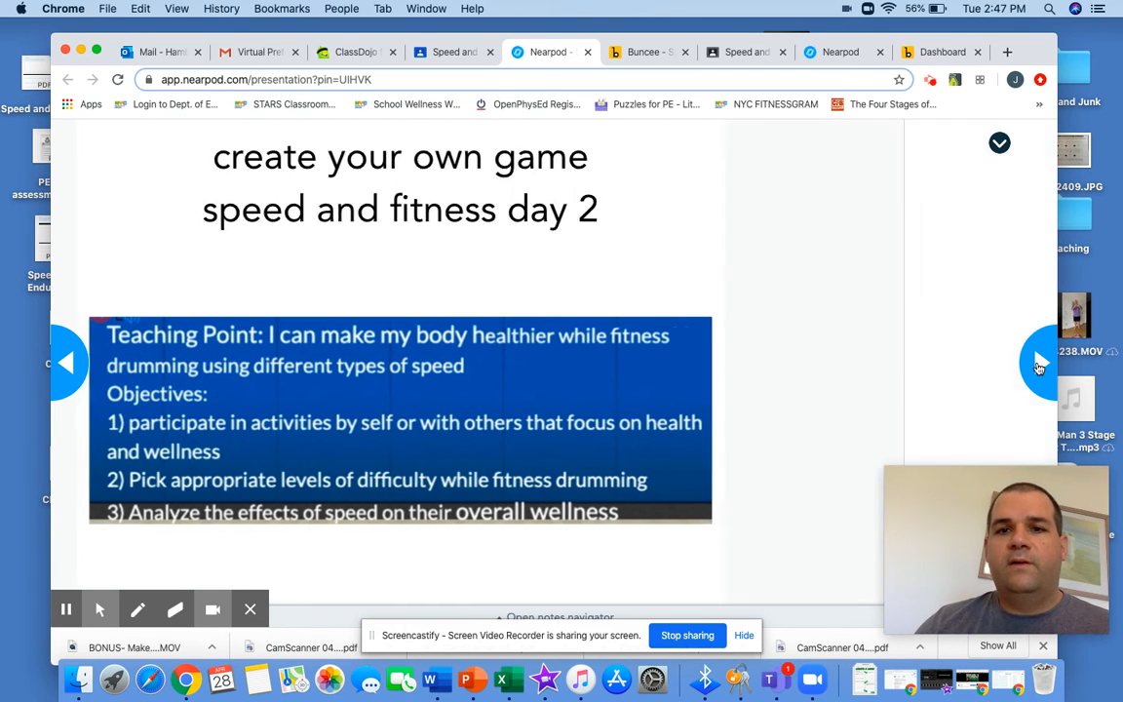
Advance to the name-and-feelings open-ended question, record a spoken answer and play it back.
left_click(1041, 361)
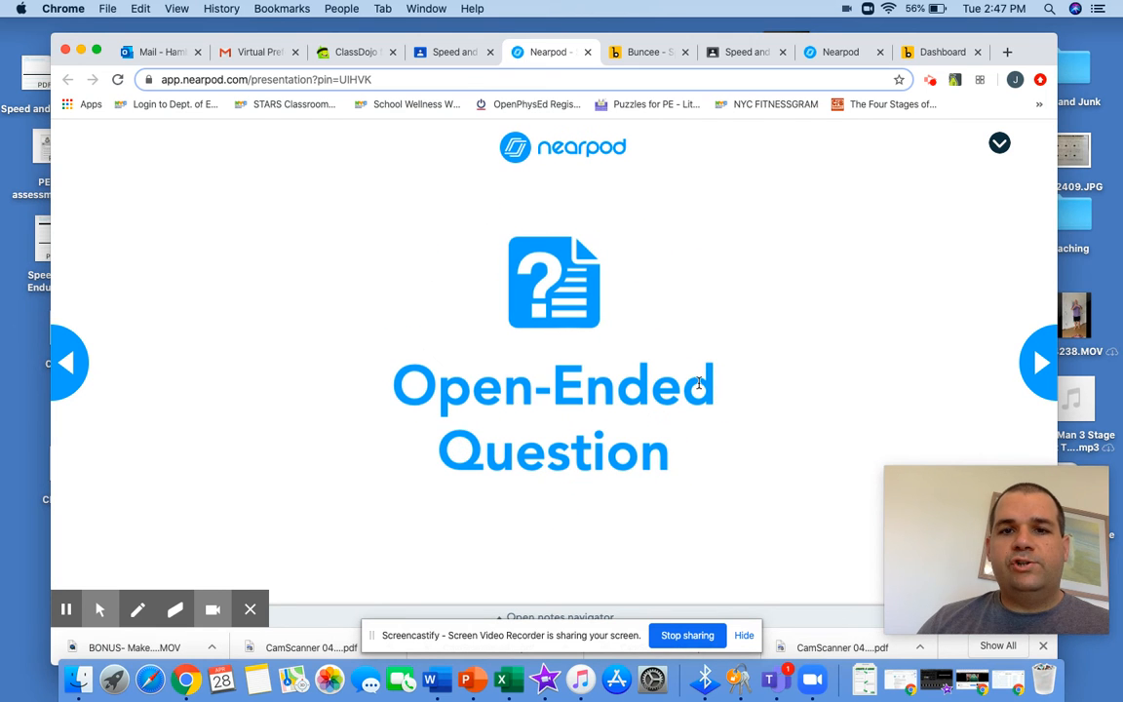
left_click(1041, 361)
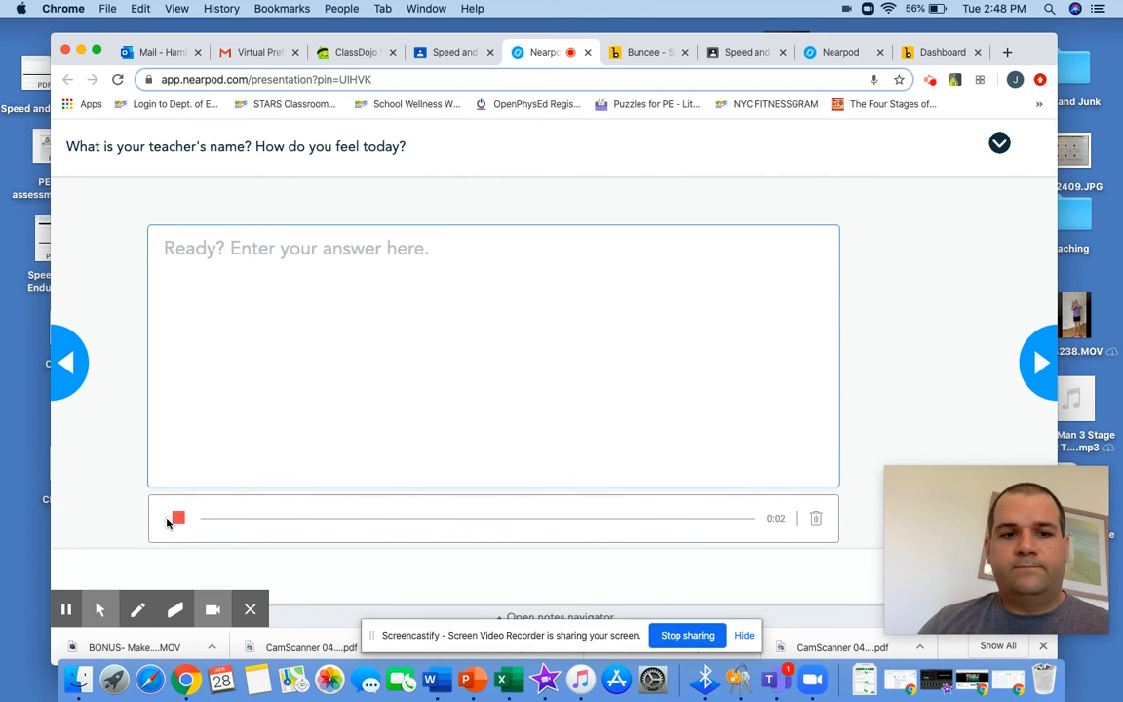
left_click(175, 518)
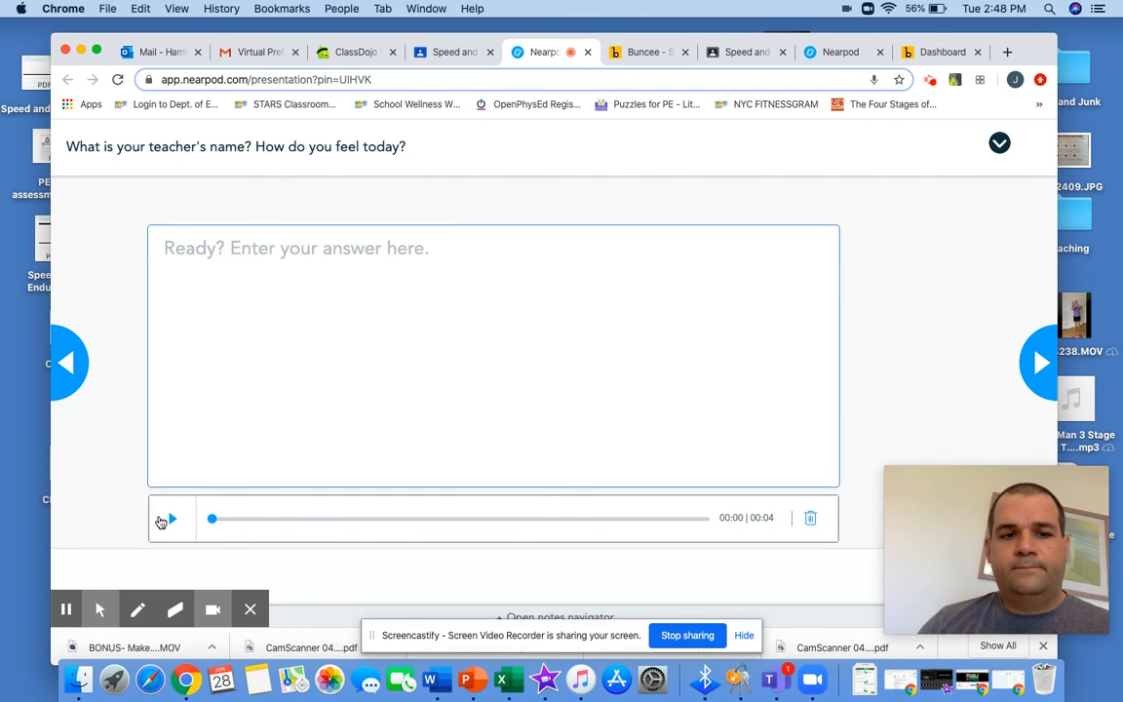
left_click(172, 519)
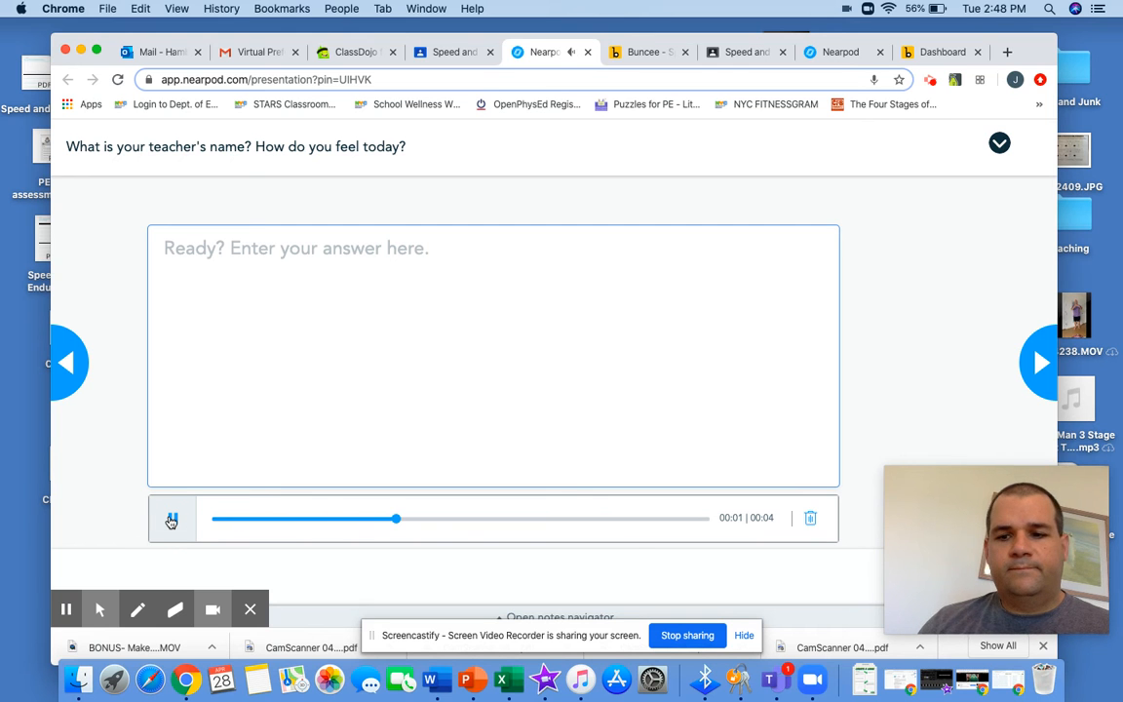
left_click(171, 518)
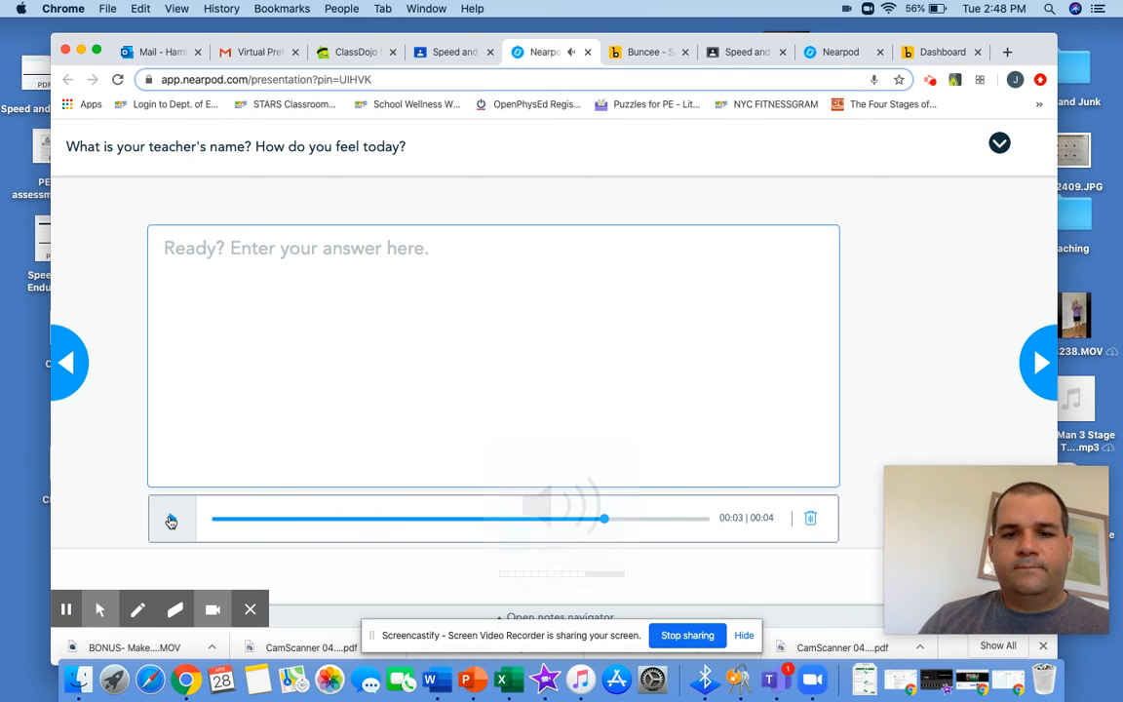
left_click(171, 519)
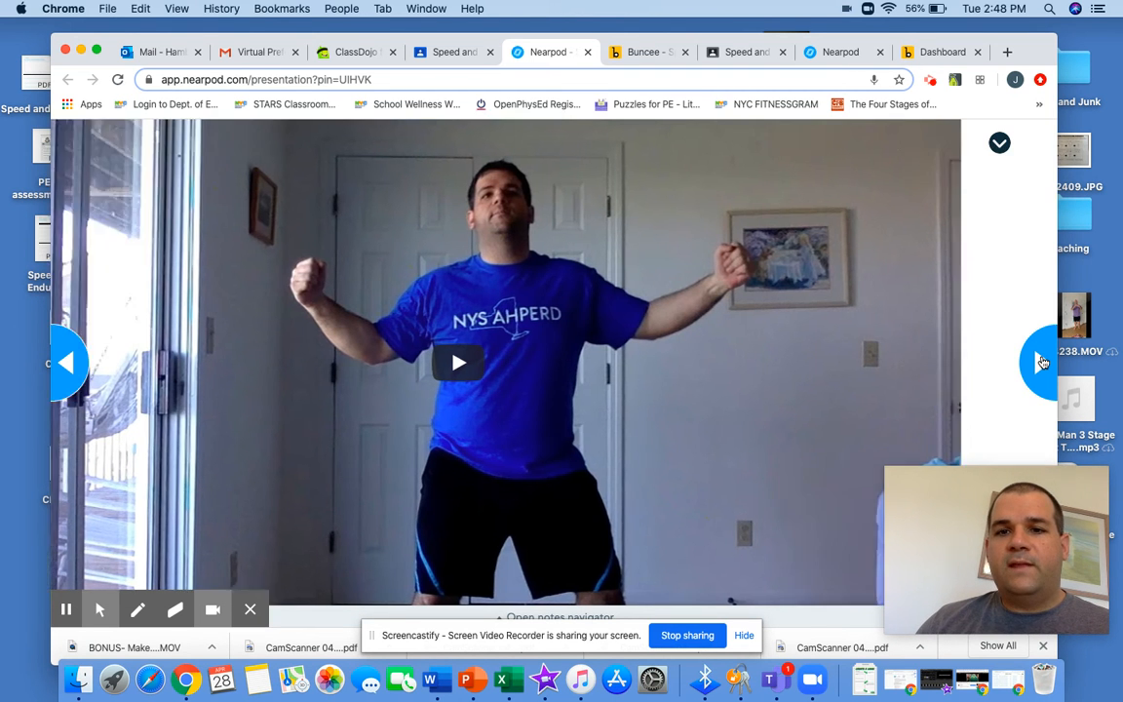
Advance through the warm-up video, feelings poll and speed video to the Cardio Drumming Routine template.
left_click(1041, 361)
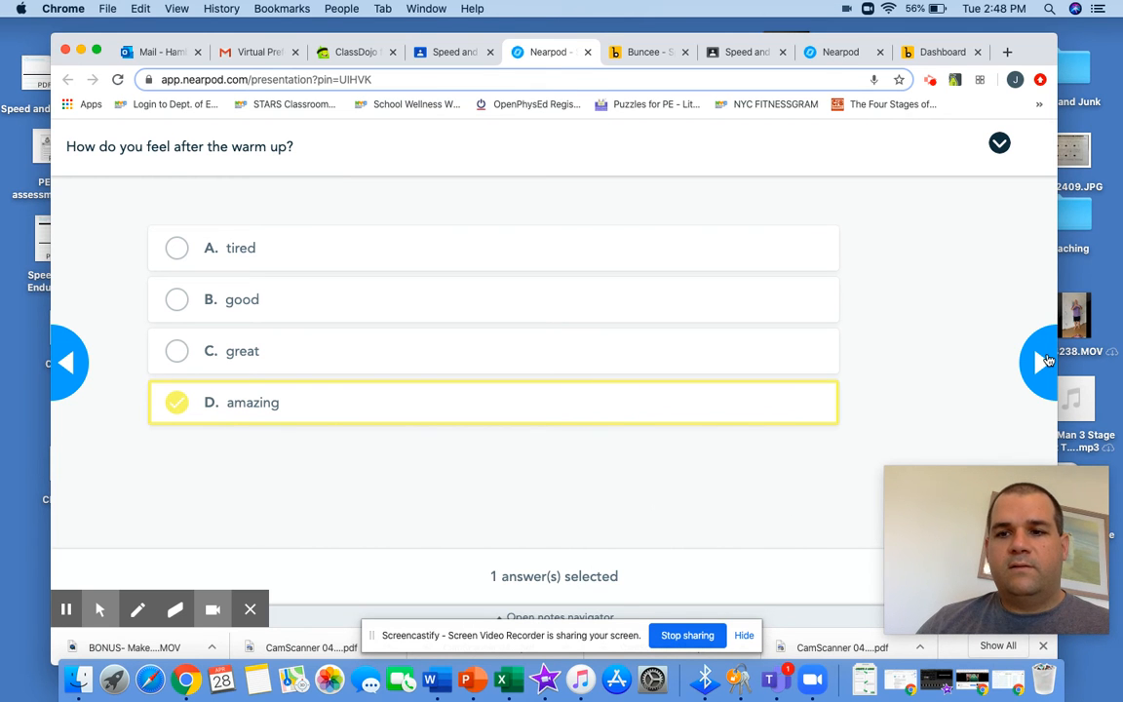
left_click(1042, 361)
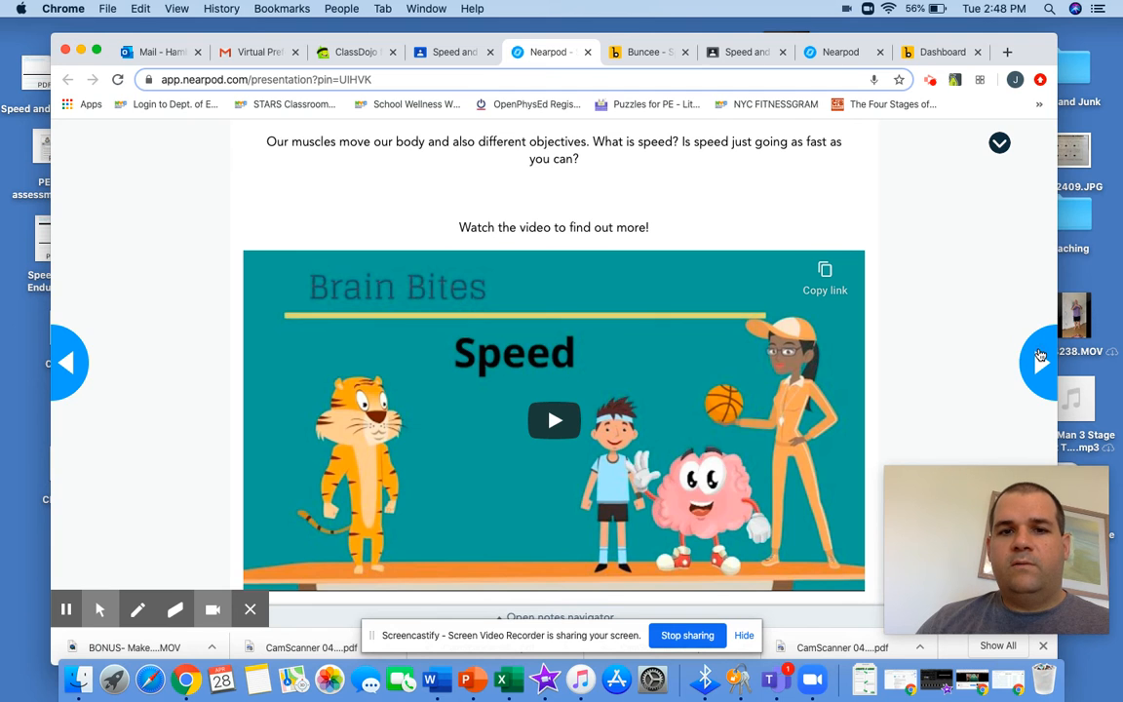
left_click(1042, 361)
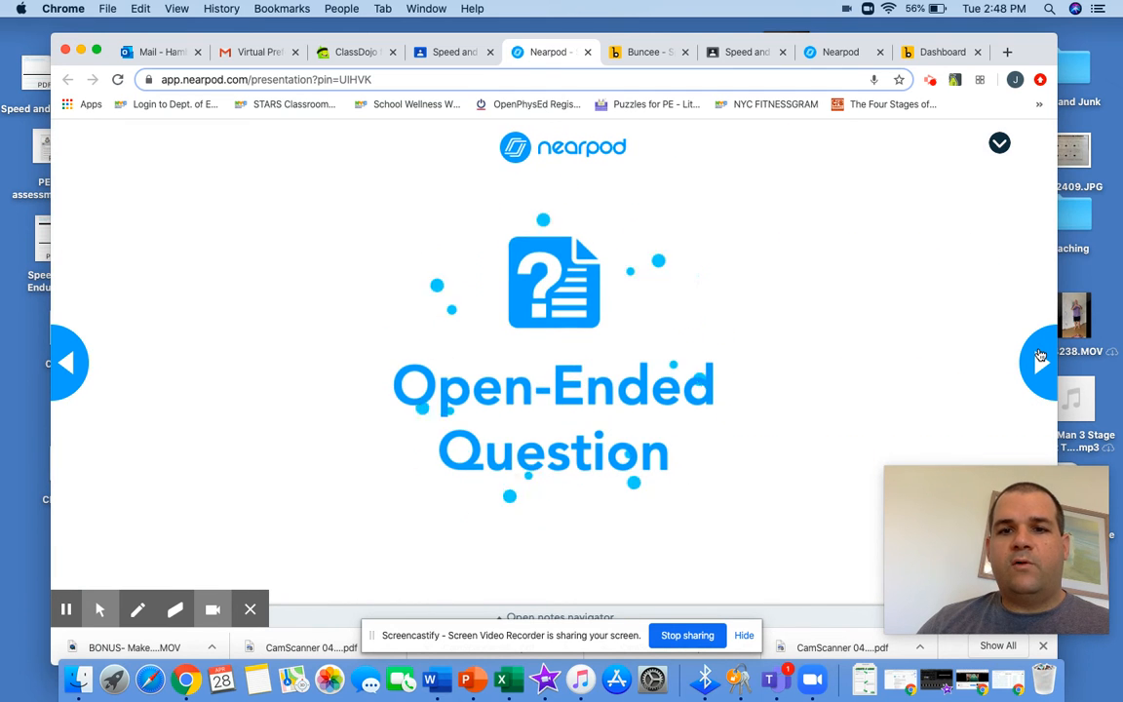
left_click(1041, 361)
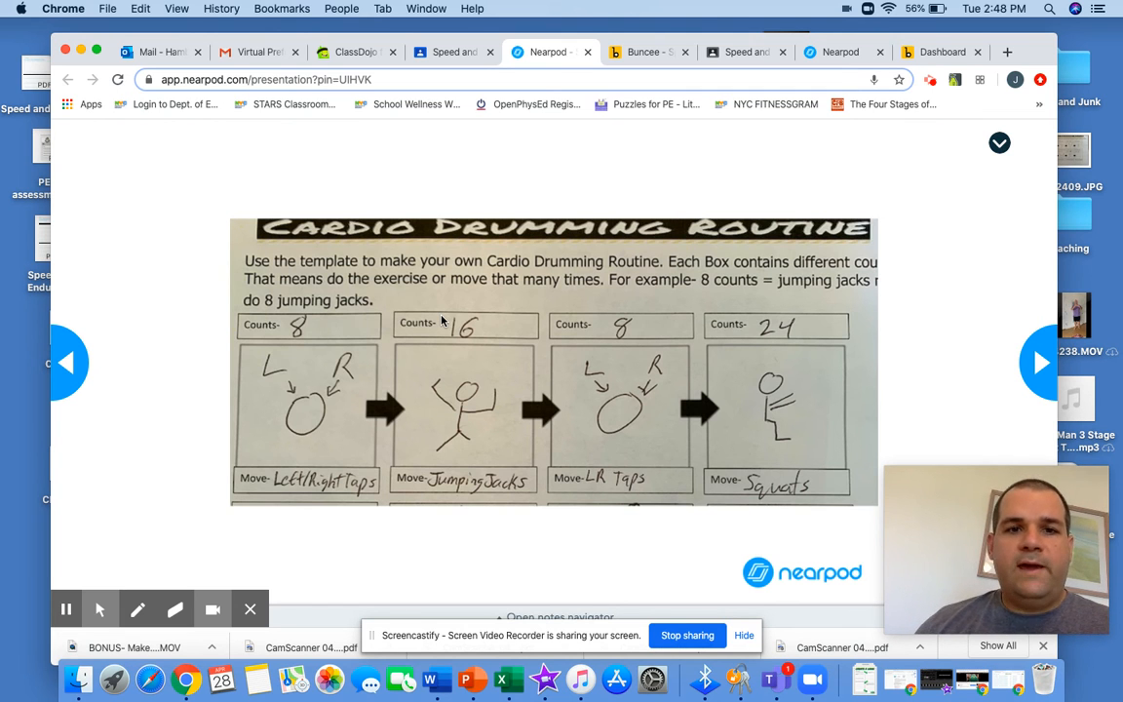
mouse_move(349, 289)
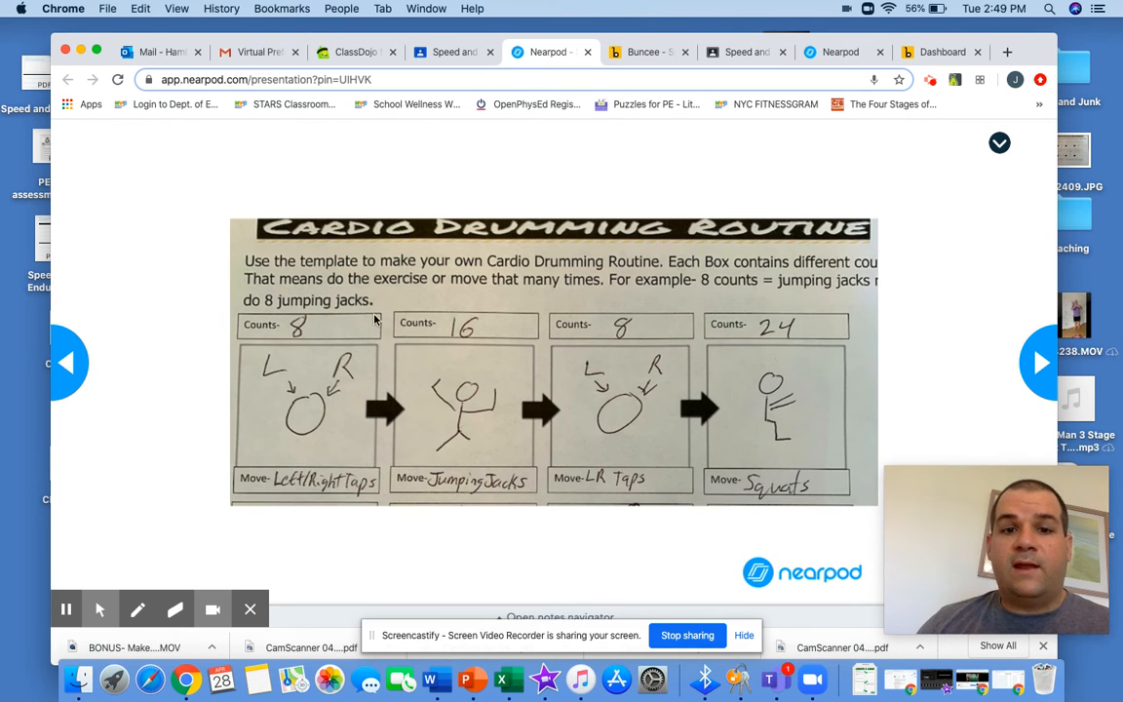
mouse_move(468, 335)
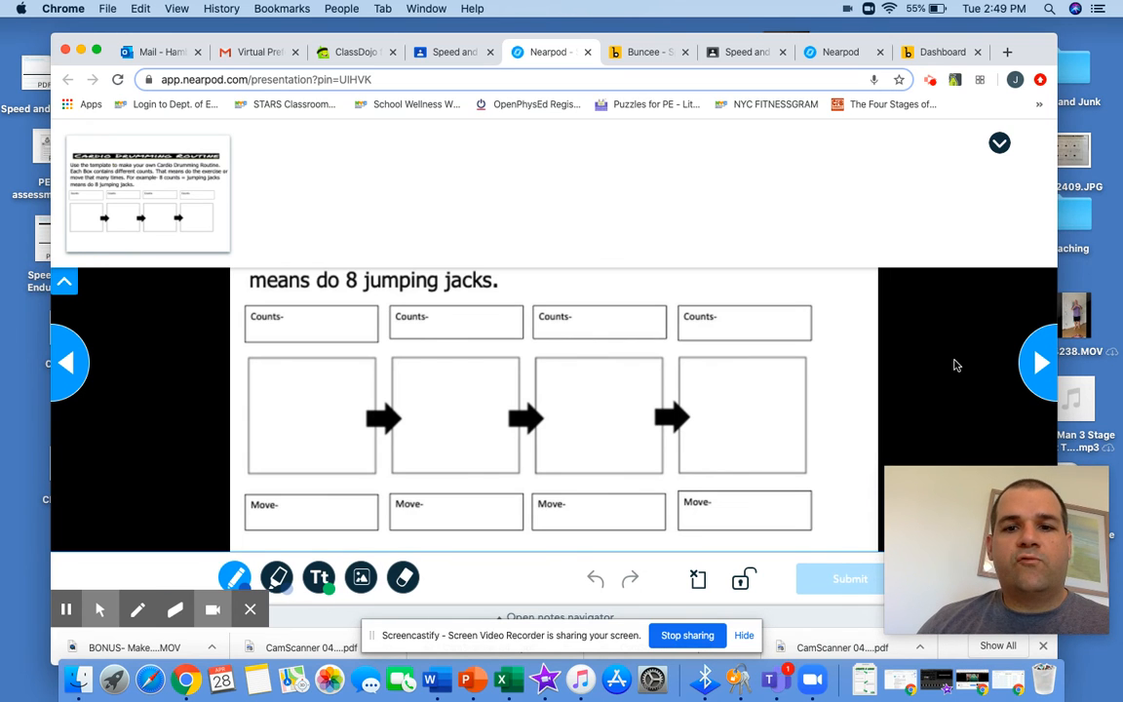
mouse_move(371, 530)
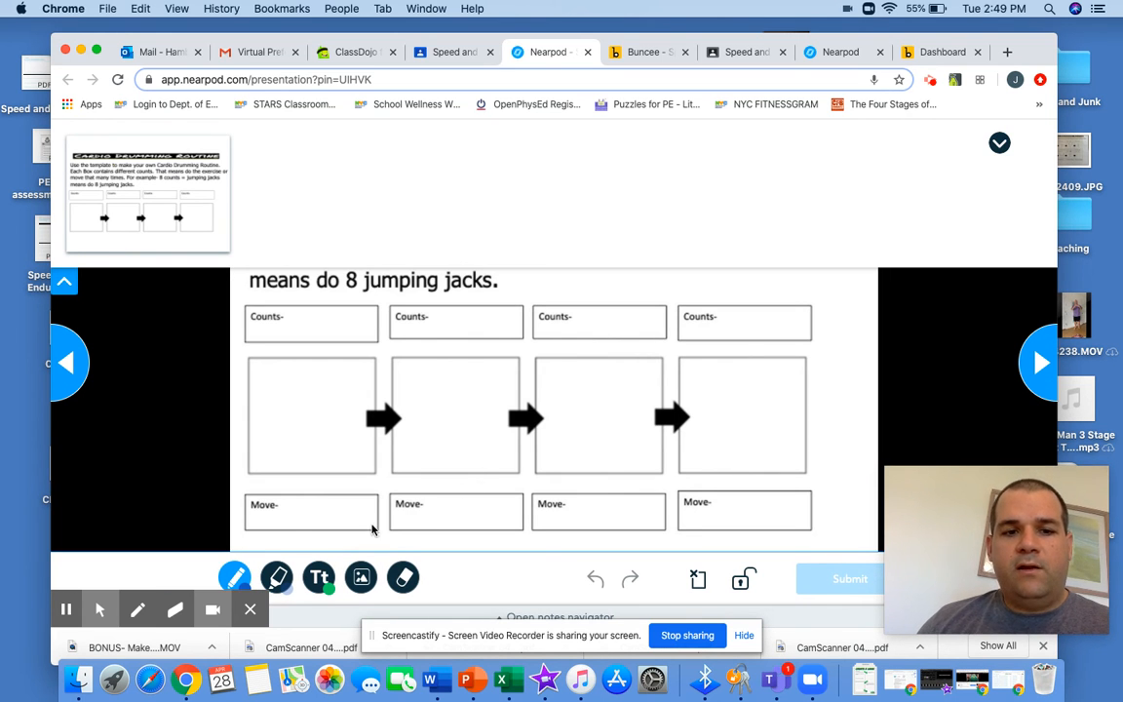
Move past the jumping-jacks Draw It worksheet slides to the next Open-Ended Question.
left_click(234, 577)
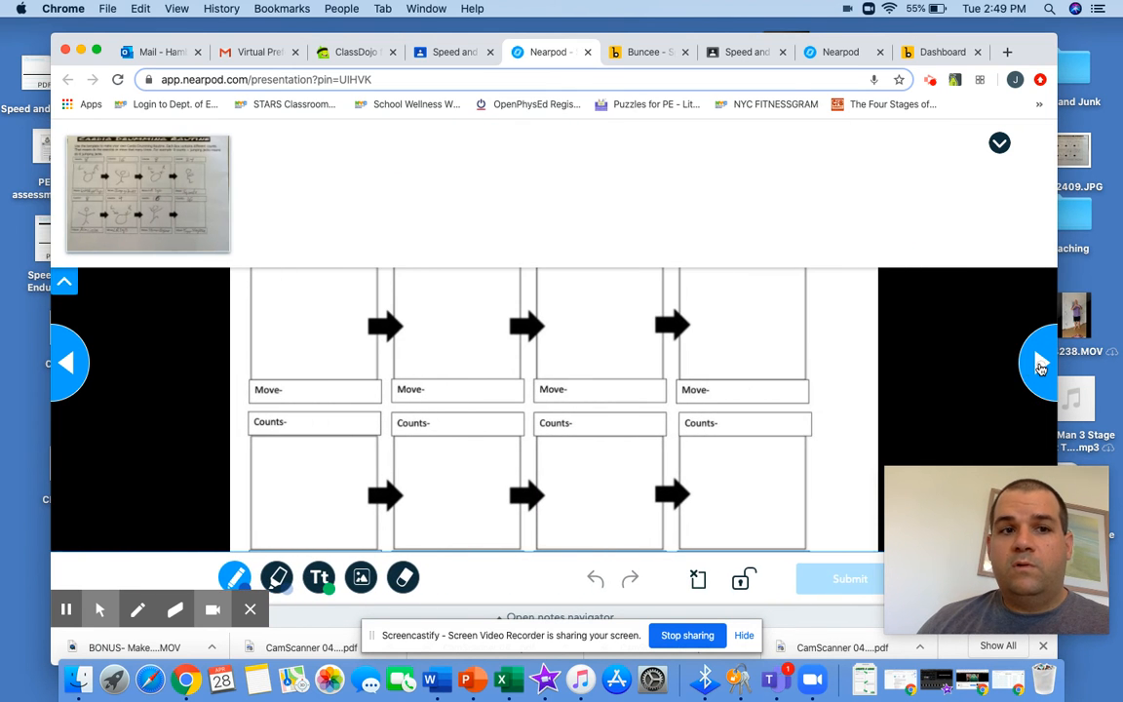
left_click(1040, 362)
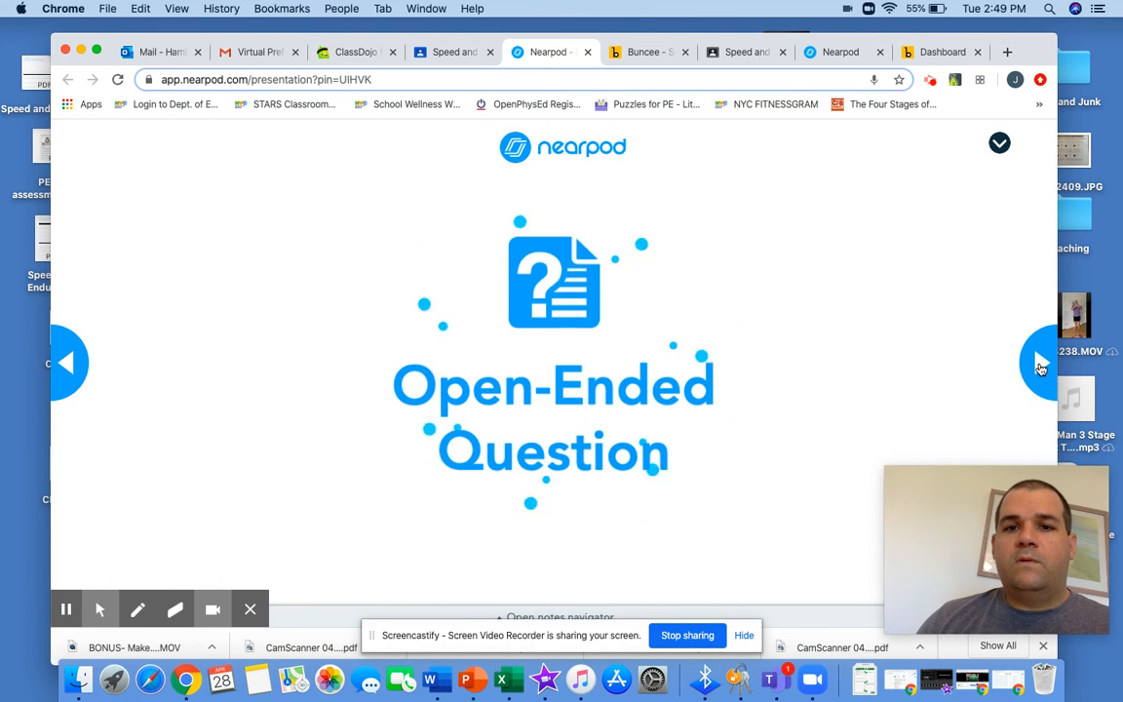
Go past the strength-and-endurance question to the poll on how the workout made you feel.
left_click(1042, 360)
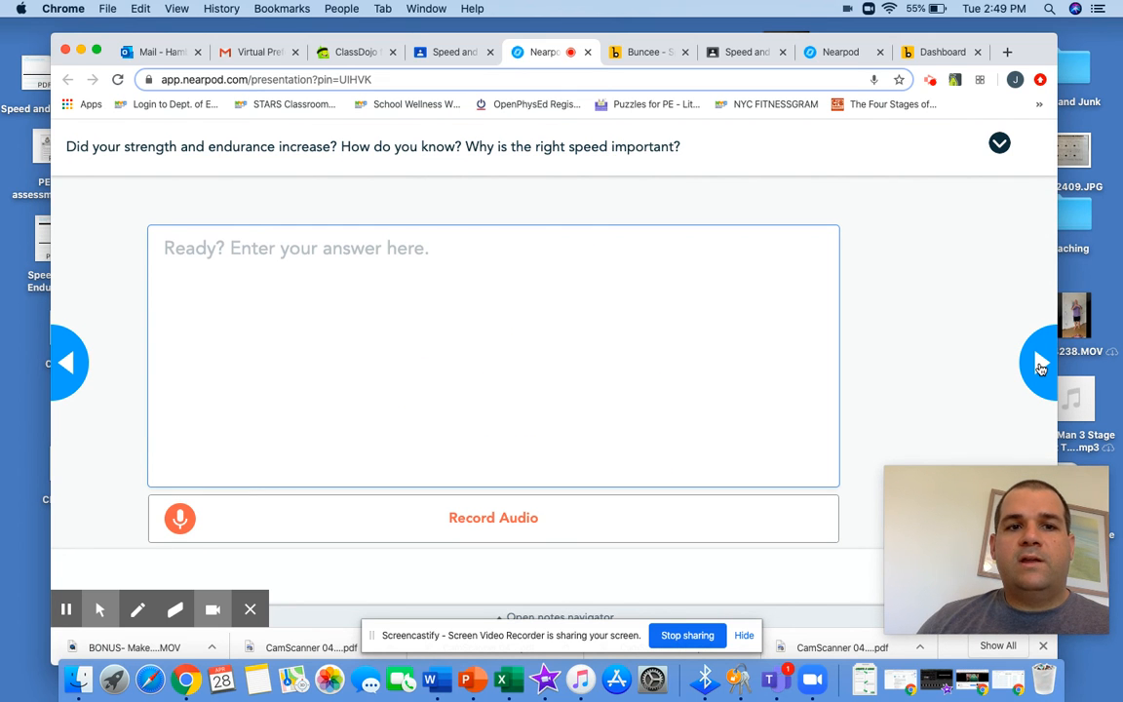
left_click(1042, 361)
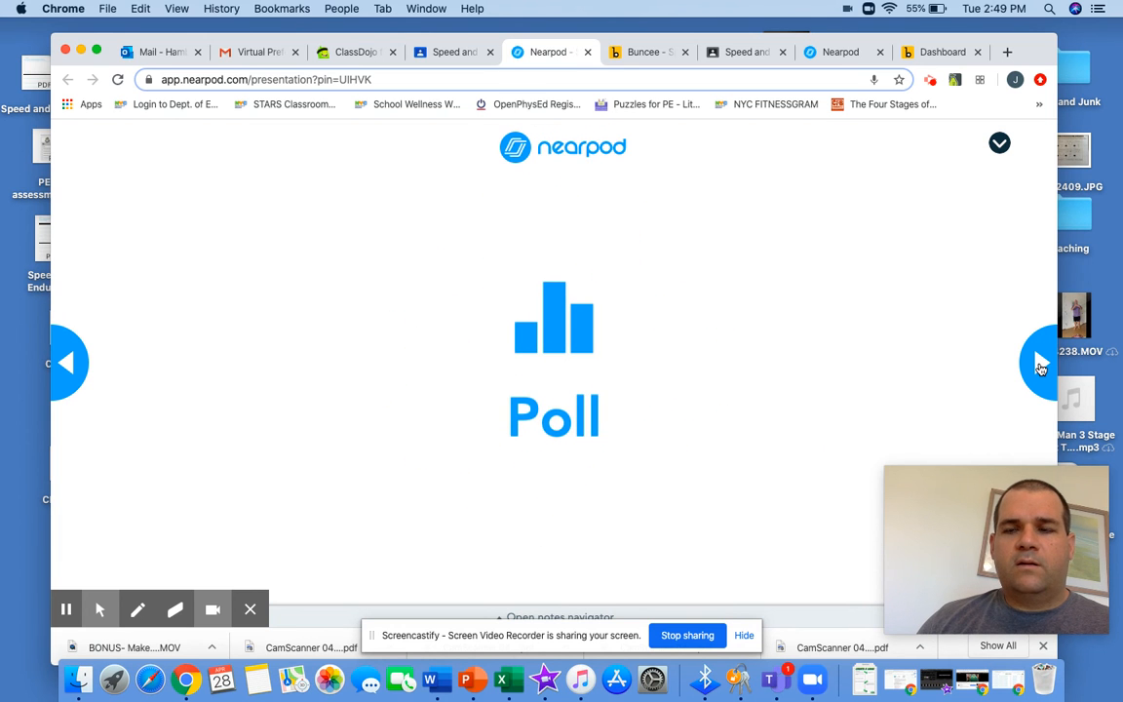
left_click(1042, 361)
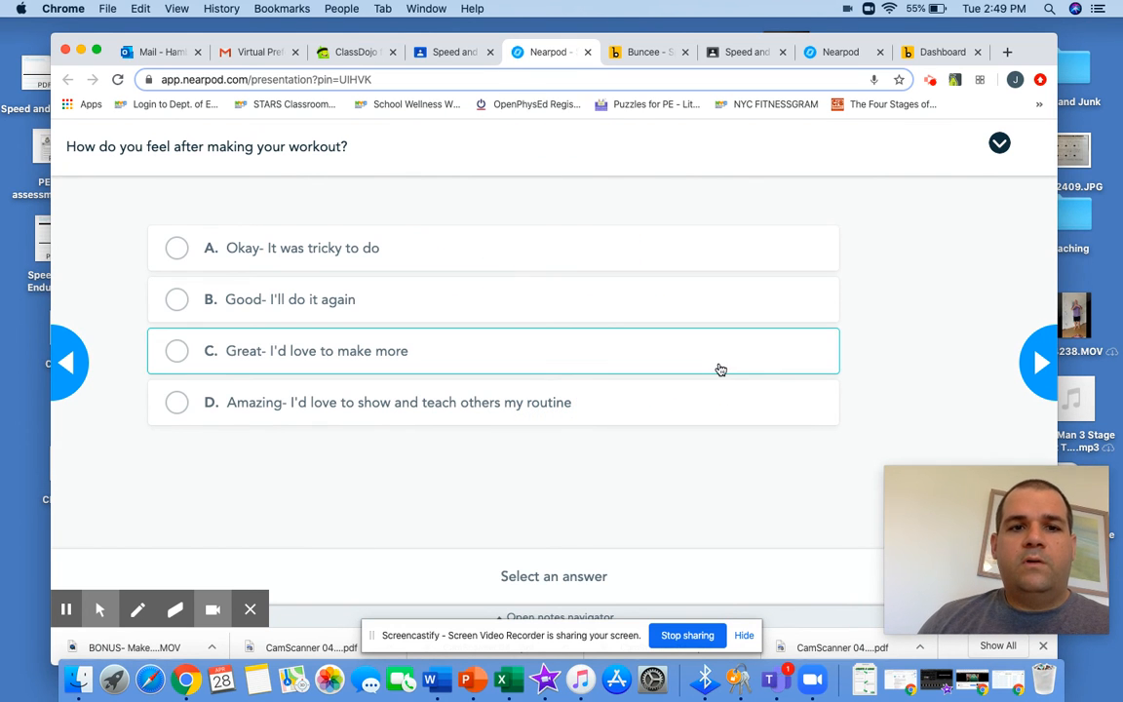
mouse_move(561, 248)
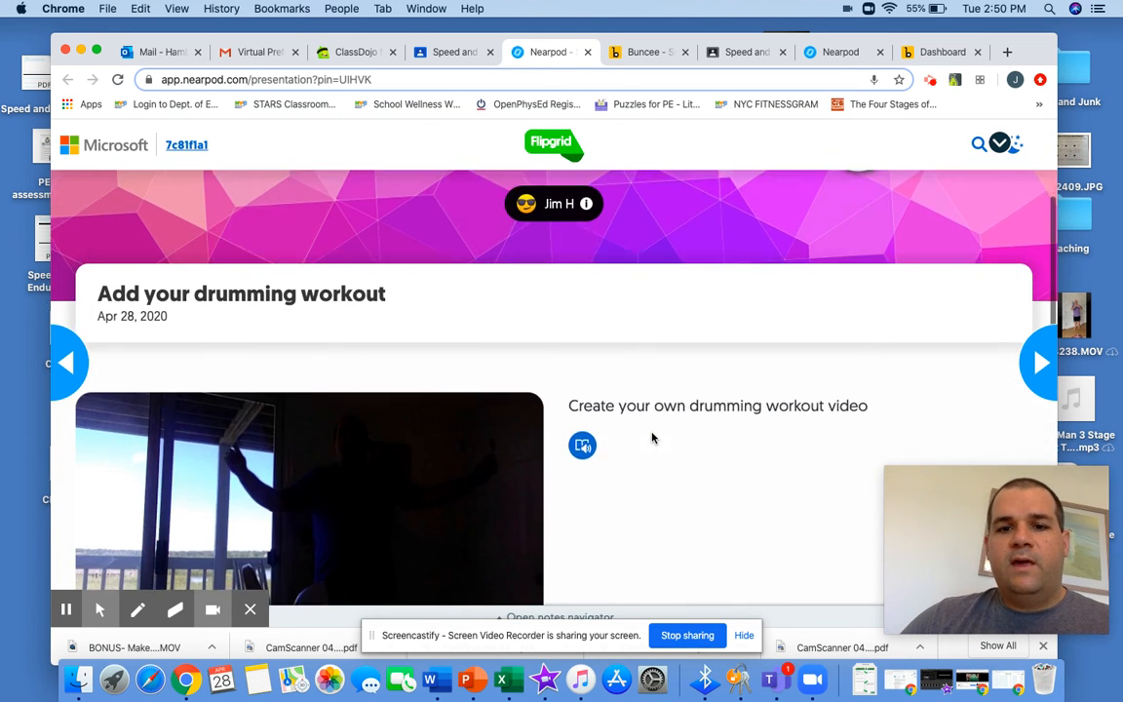
Start a new Flipgrid guest response to 'Add your drumming workout', entering the name 'h'.
scroll("down", 3)
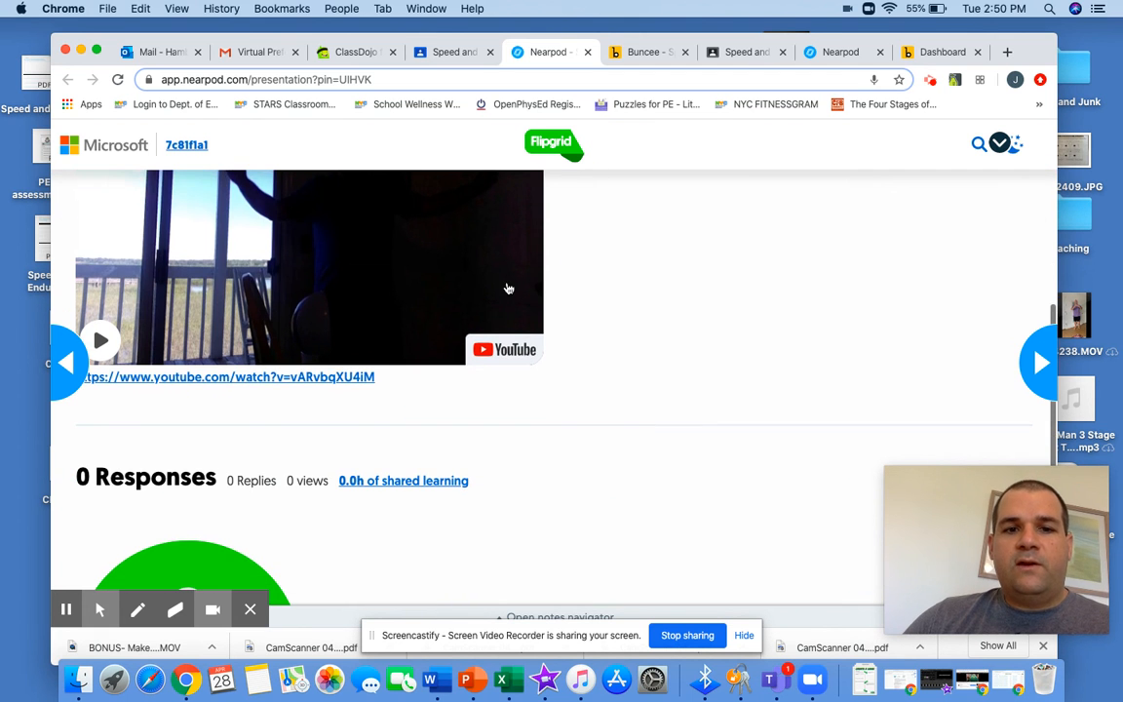
scroll("down", 3)
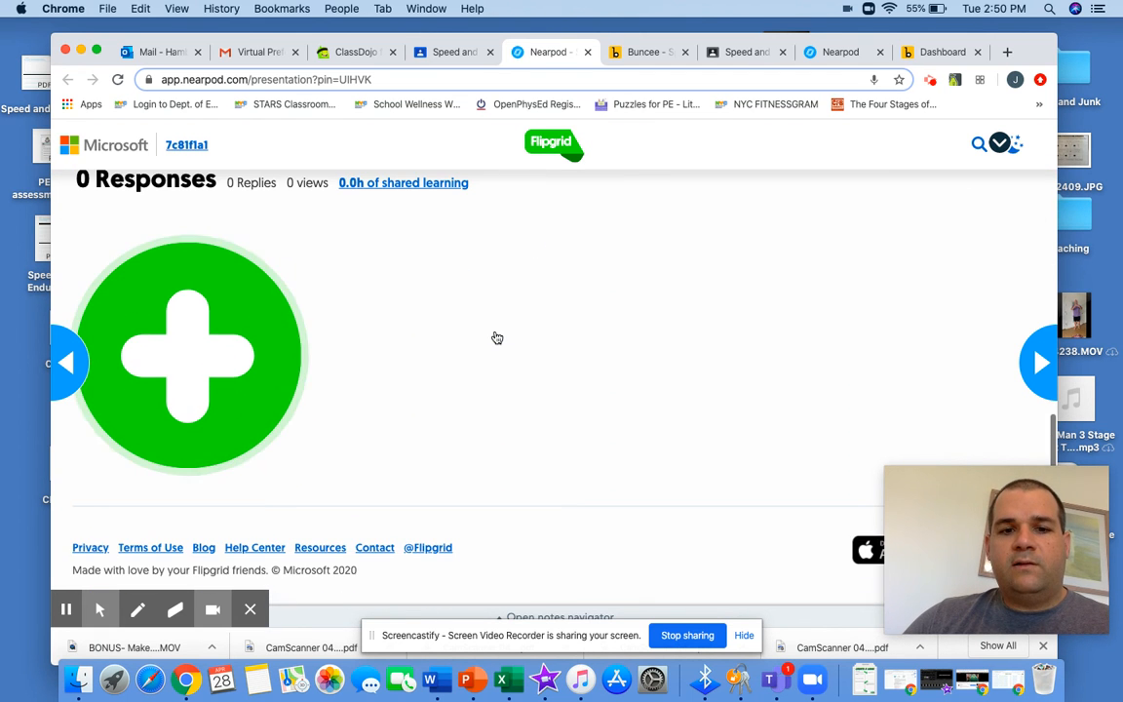
left_click(187, 361)
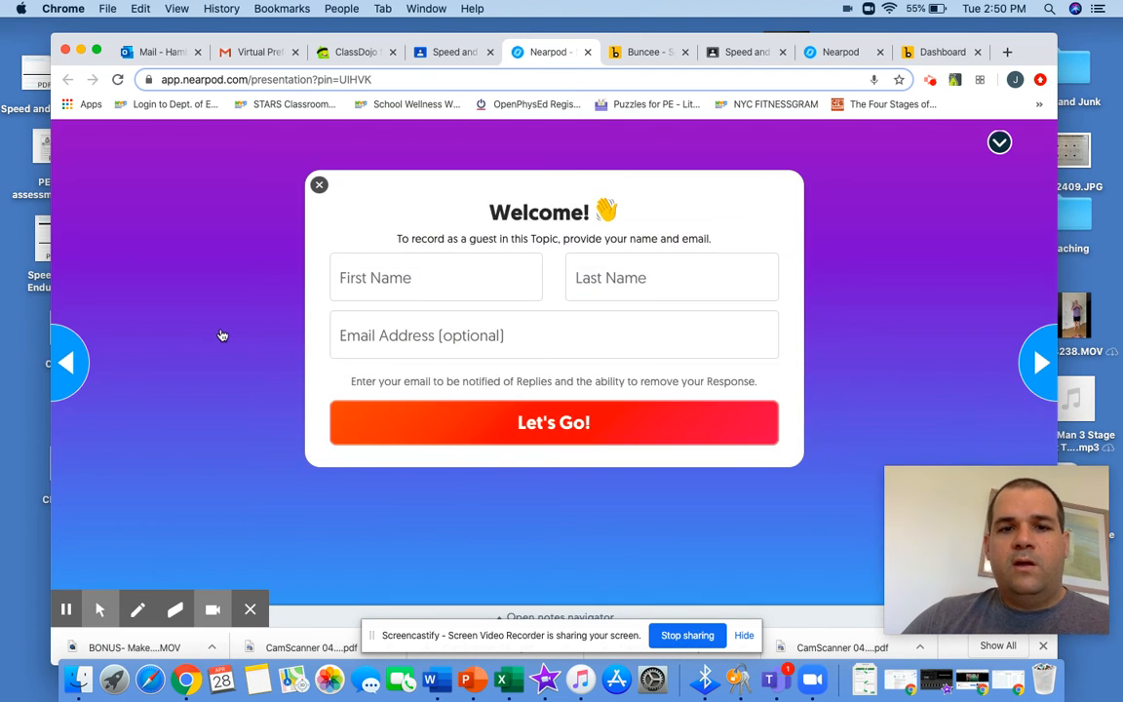
left_click(437, 277)
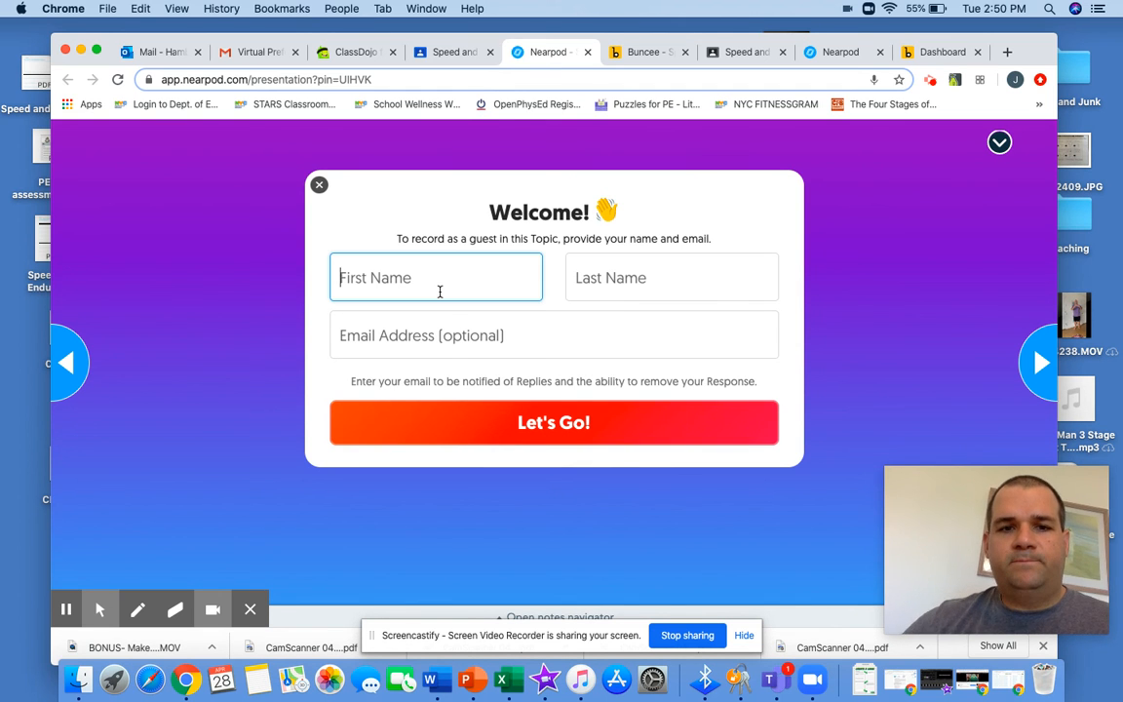
type("h")
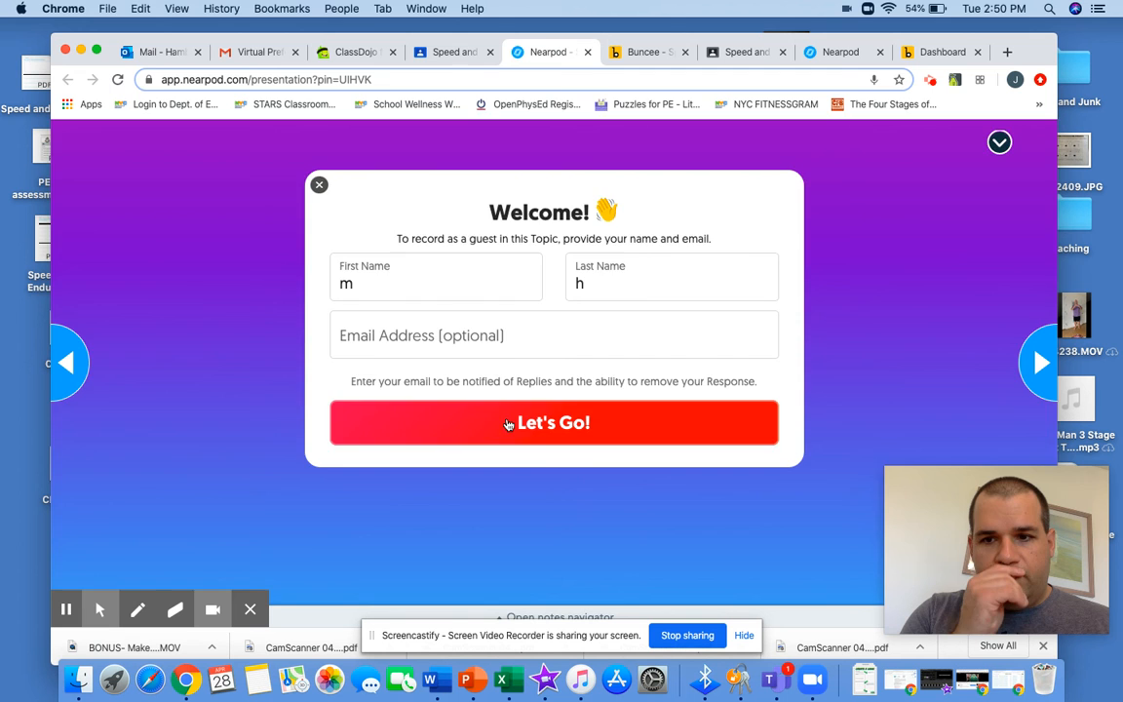
left_click(554, 421)
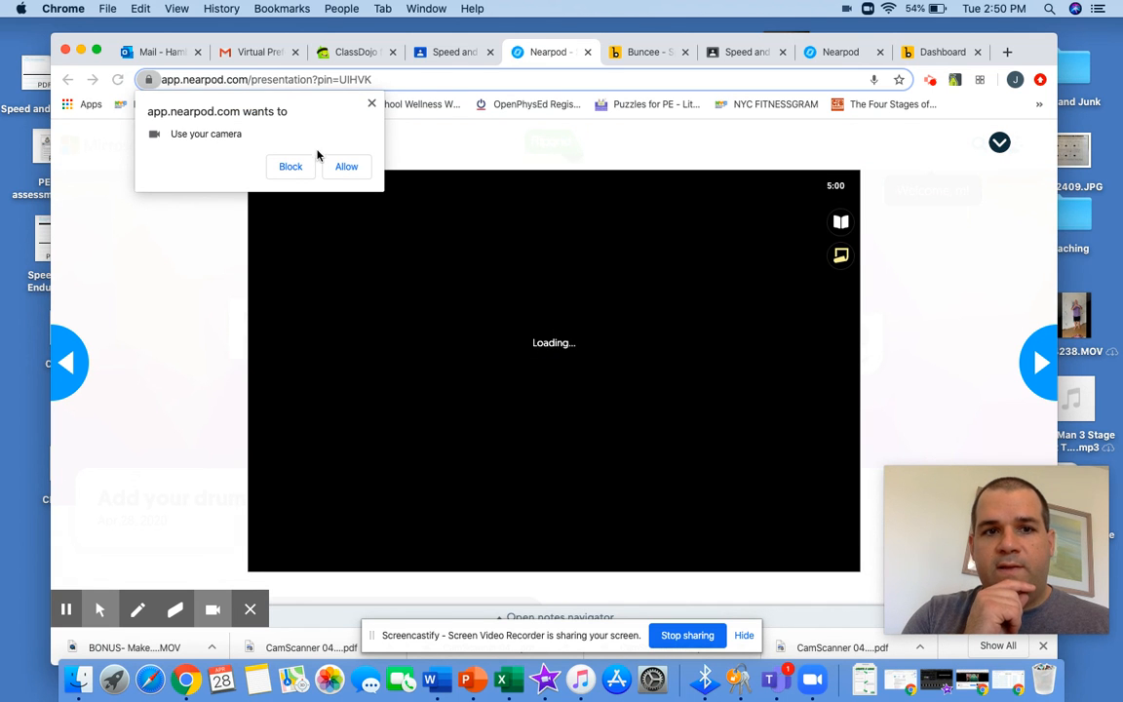
Allow camera access and start recording the workout video response.
left_click(347, 166)
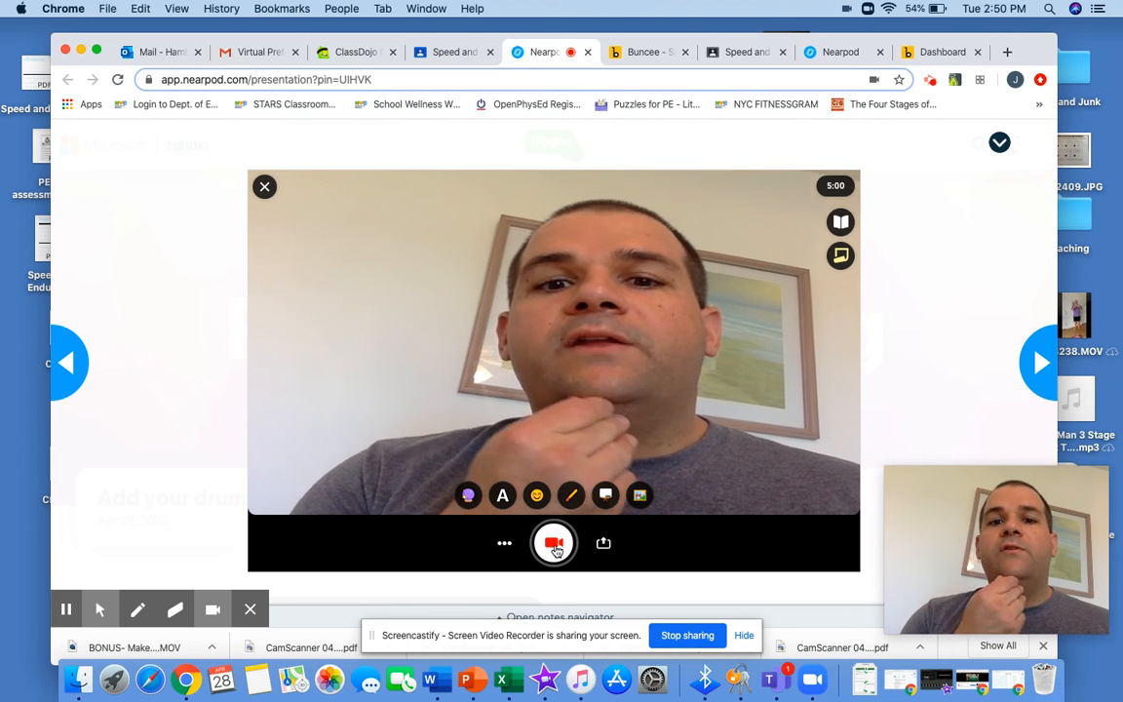
left_click(554, 542)
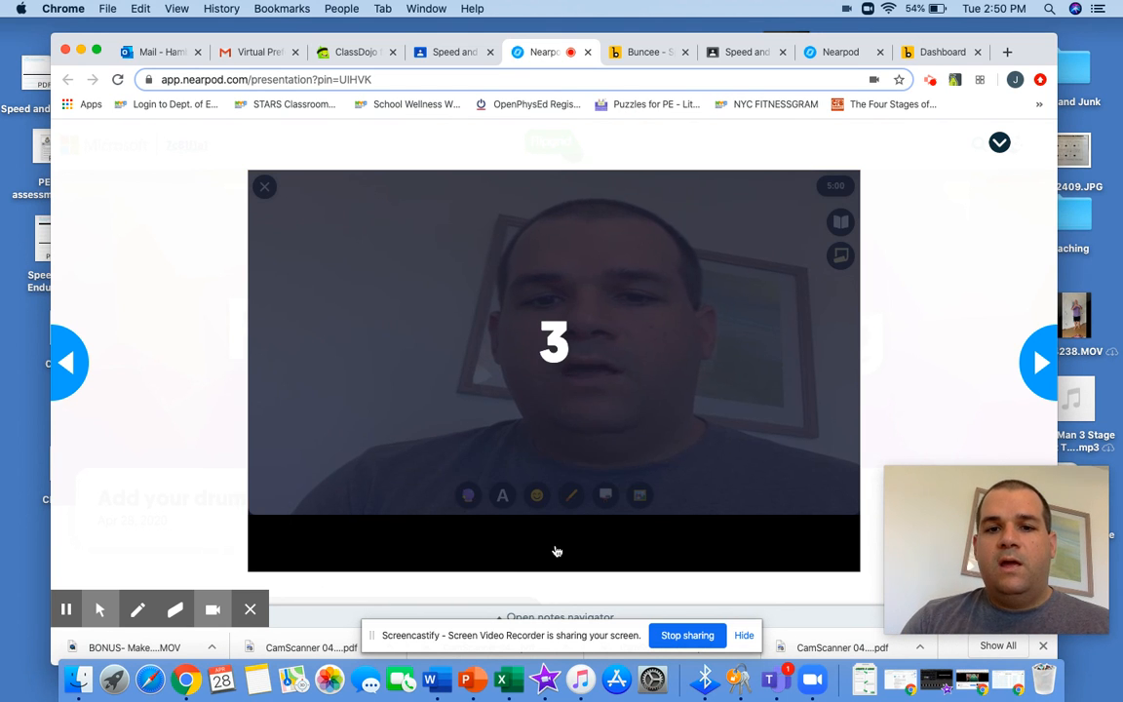
left_click(558, 550)
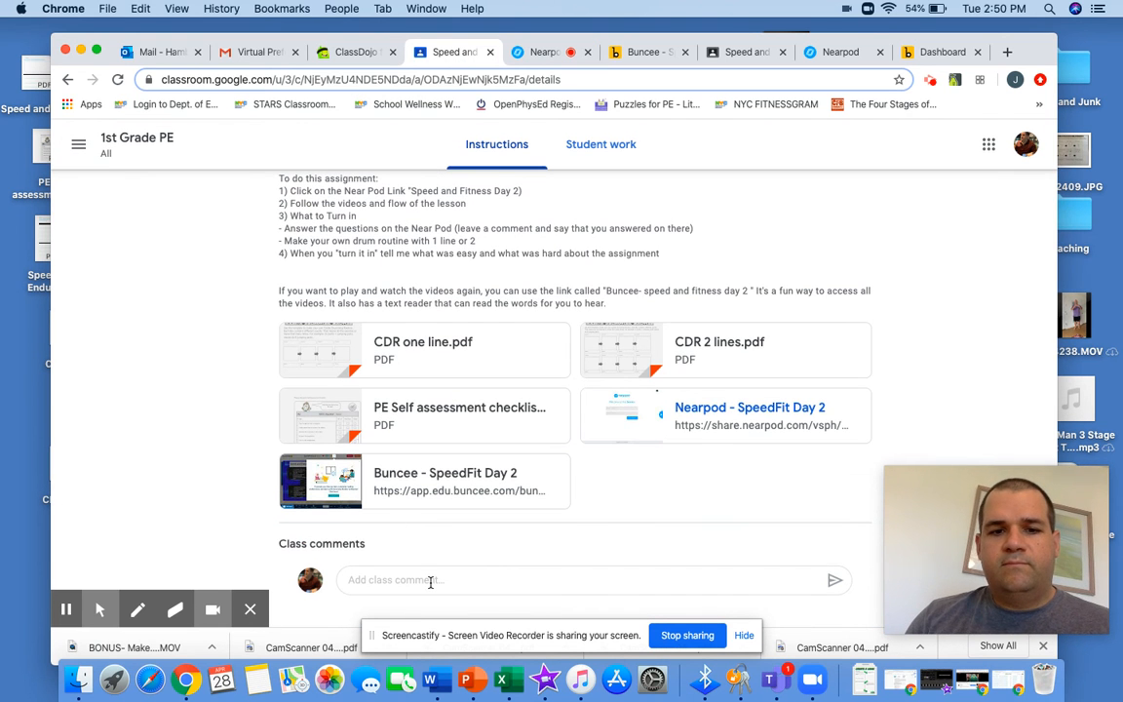
Write the class comment 'I submitted it' on the 1st Grade PE assignment.
type("I submitt")
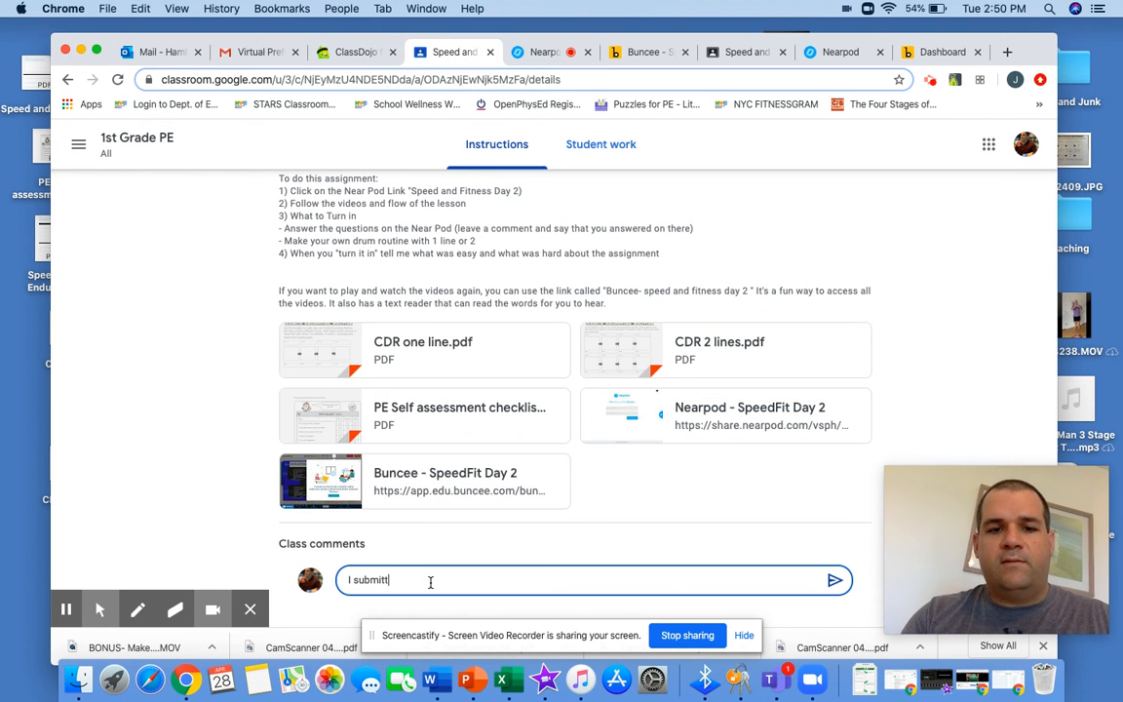
type("it")
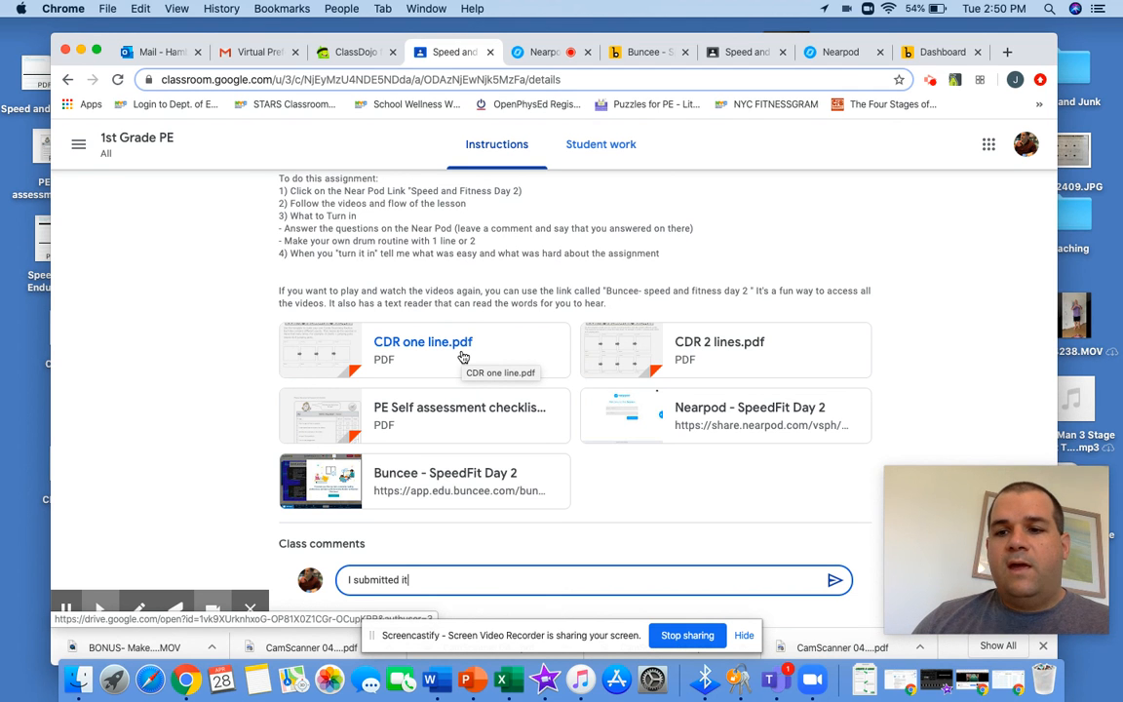
mouse_move(433, 382)
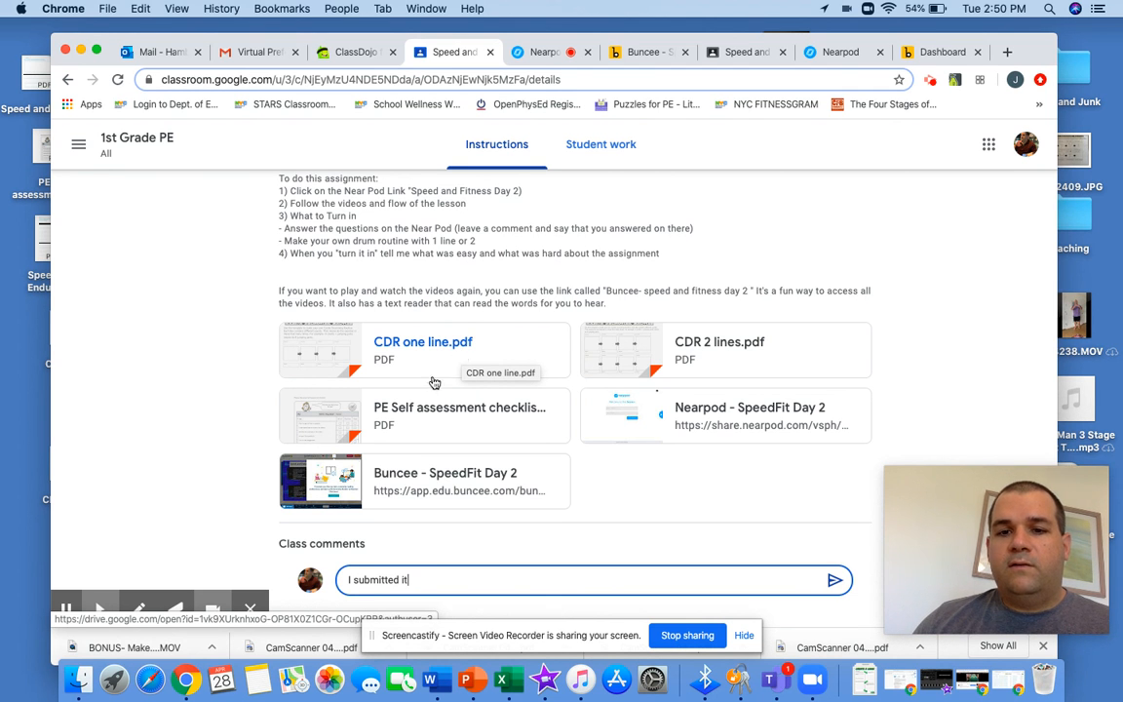
mouse_move(187, 505)
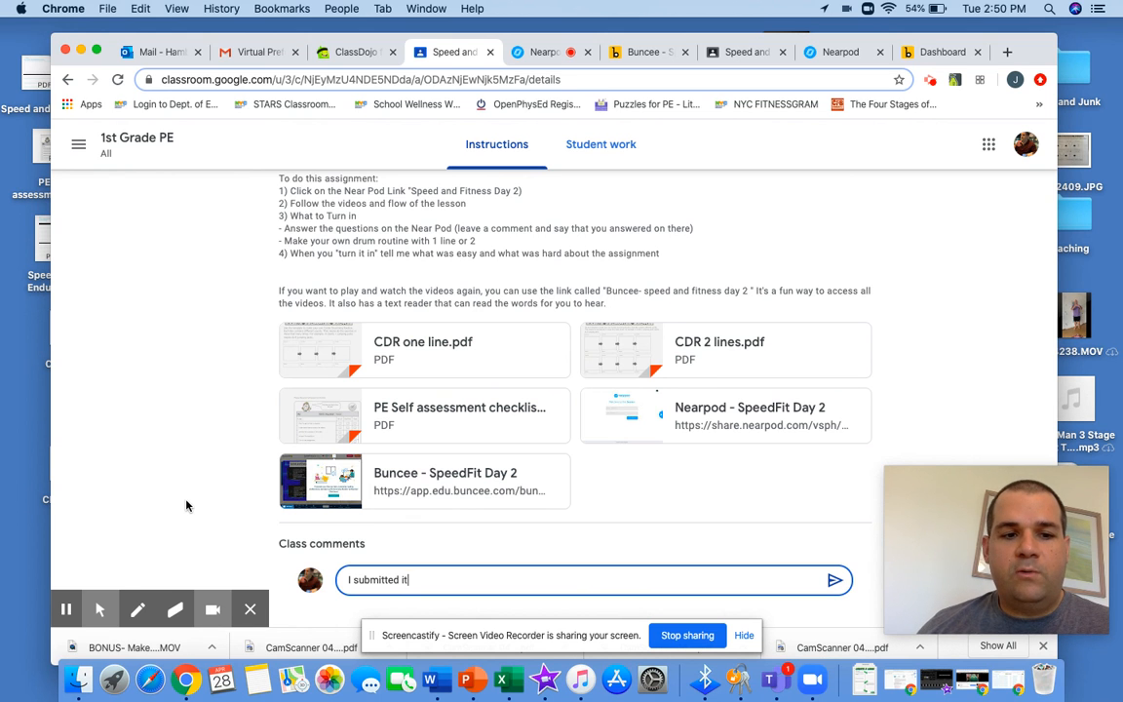
mouse_move(67, 609)
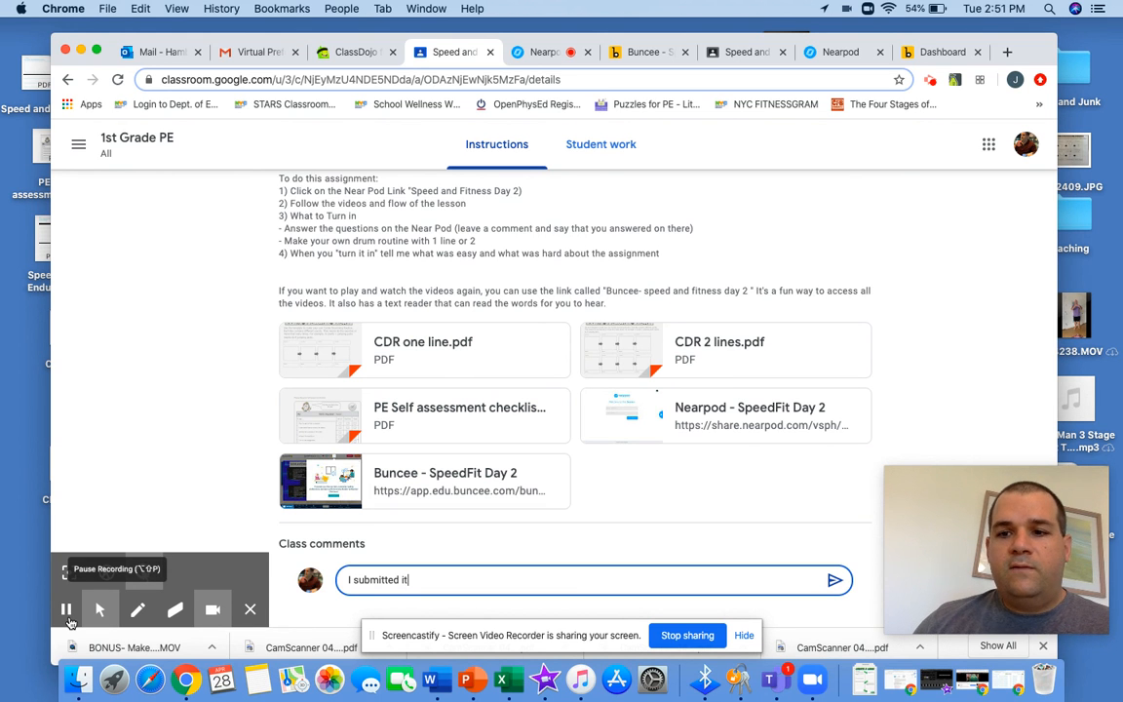